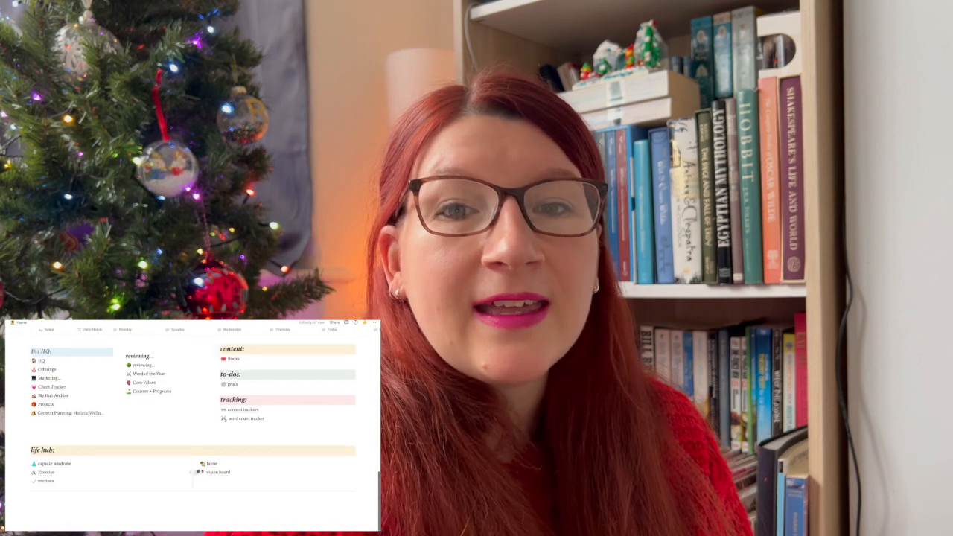
# - Open the Home dashboard and browse its weekly tasks, affirmations, personal focus and business sections
pyautogui.click(21, 329)
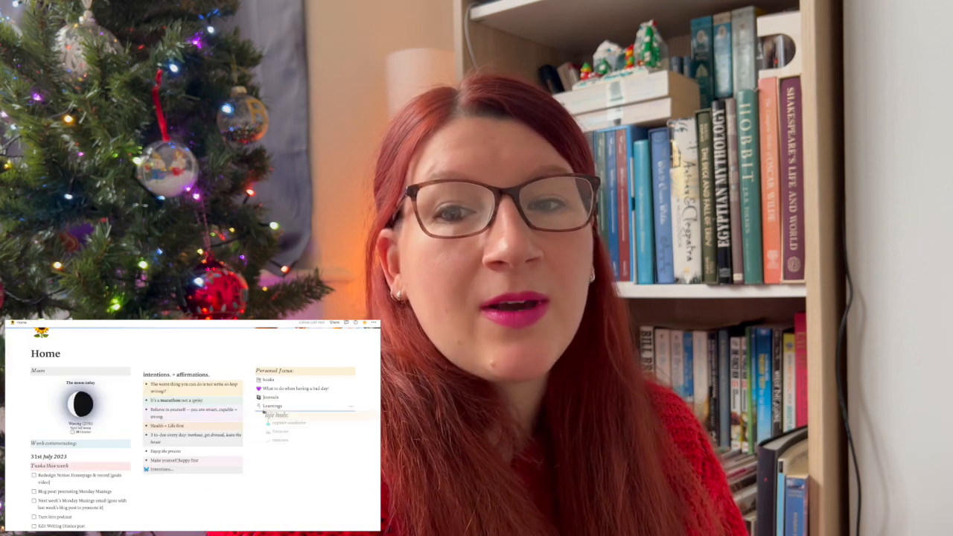
pyautogui.scroll(-3)
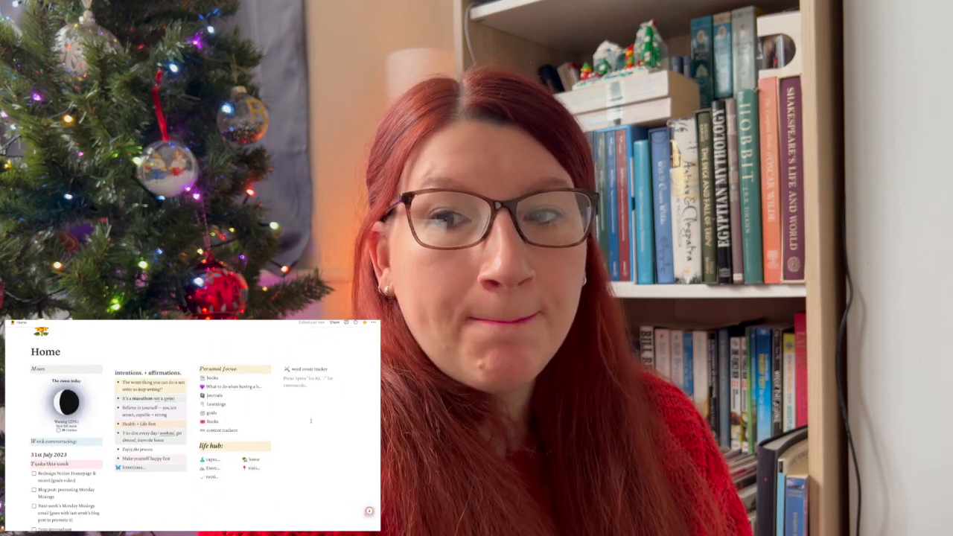
pyautogui.click(212, 379)
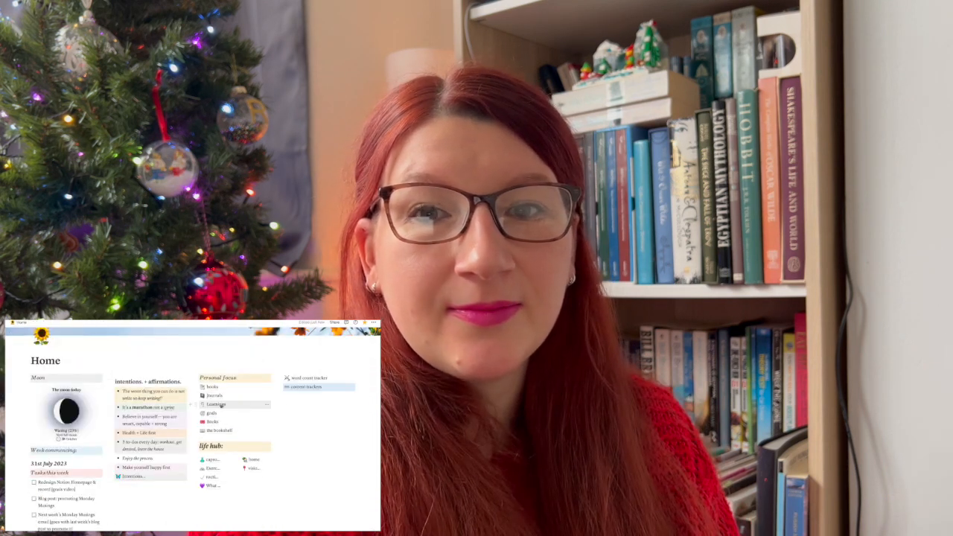
pyautogui.click(212, 387)
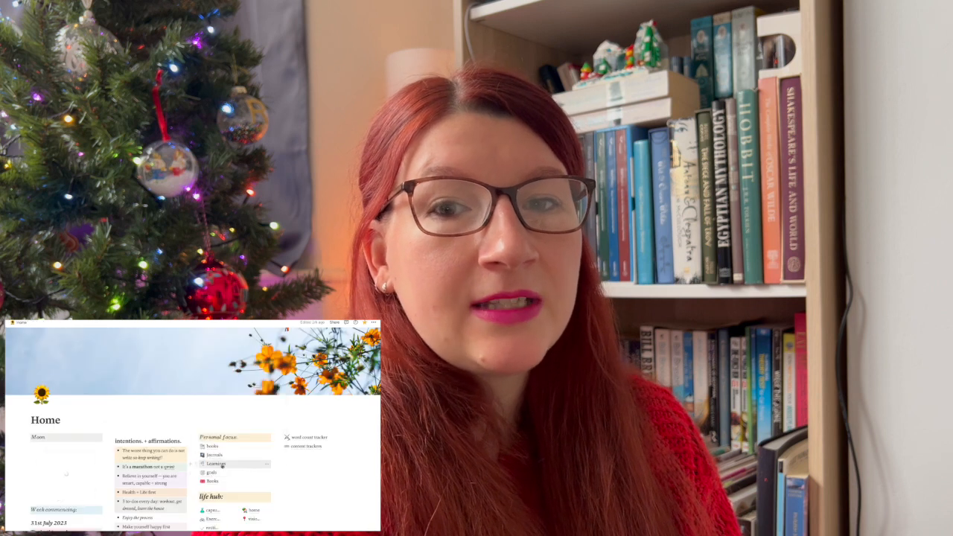
pyautogui.scroll(-3)
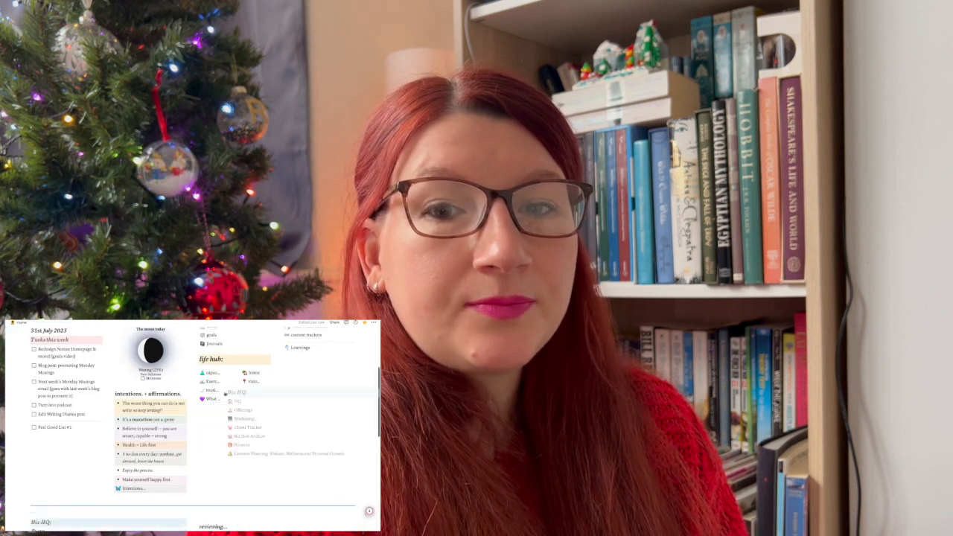
pyautogui.scroll(3)
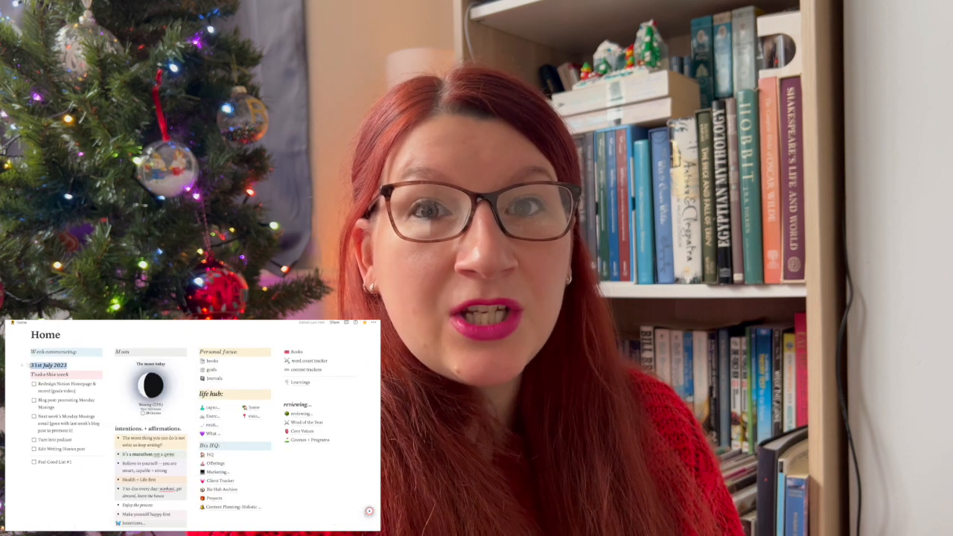
pyautogui.scroll(-3)
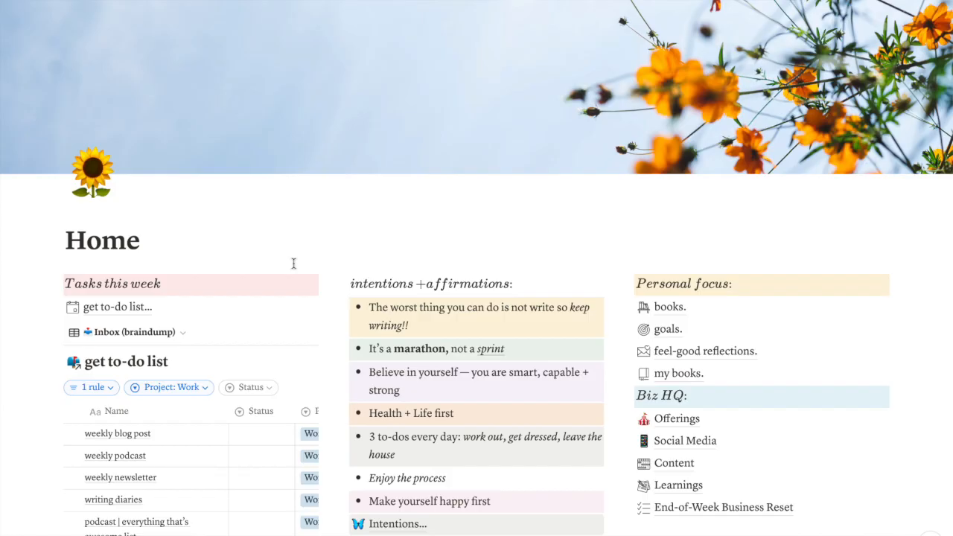
pyautogui.scroll(-3)
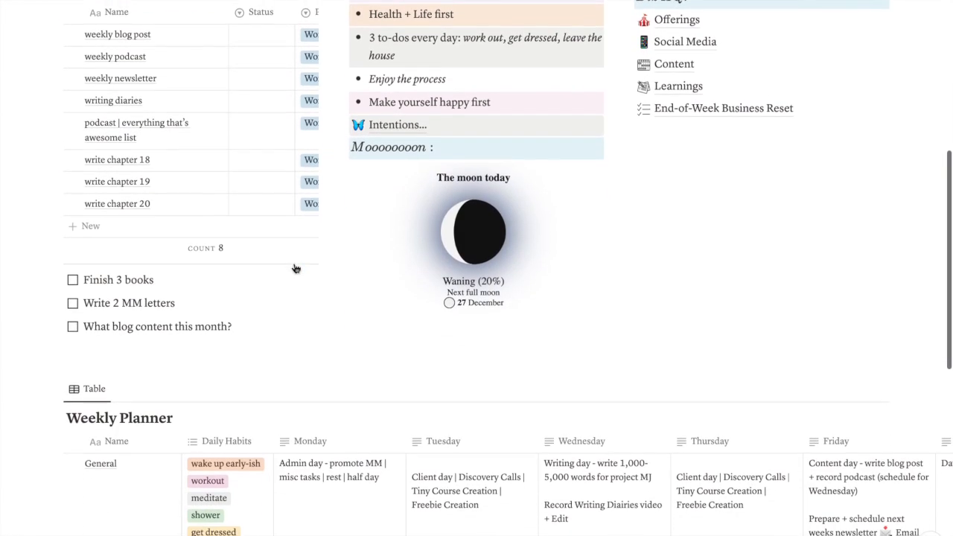
pyautogui.scroll(-3)
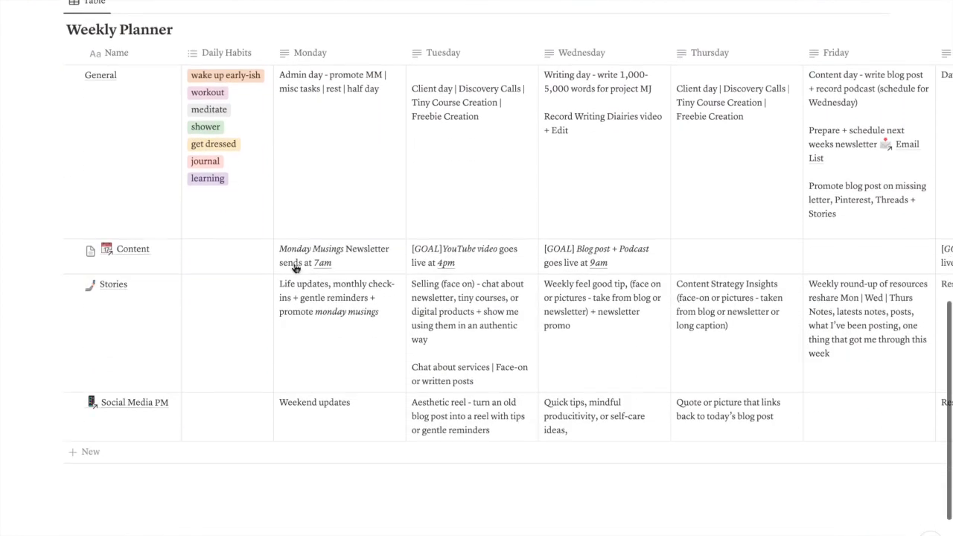
pyautogui.scroll(3)
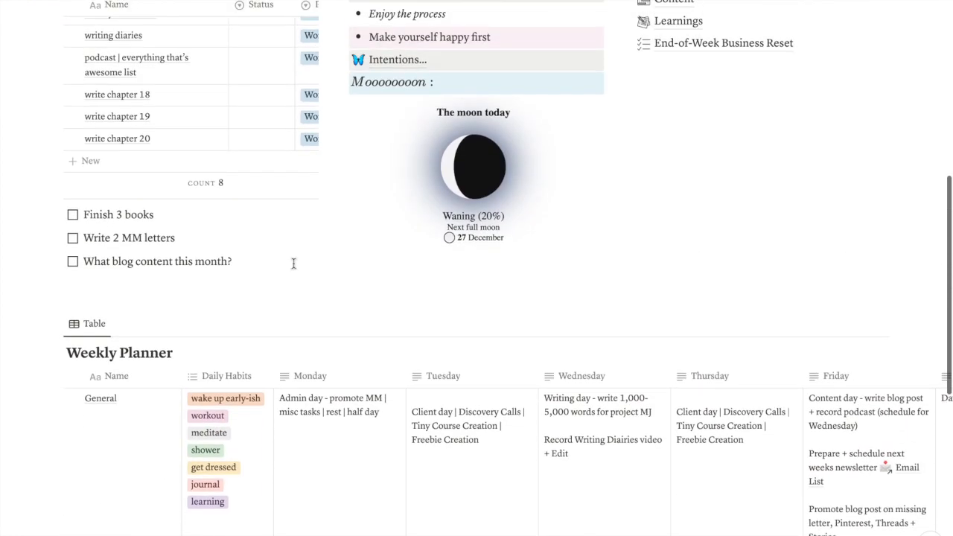
pyautogui.scroll(3)
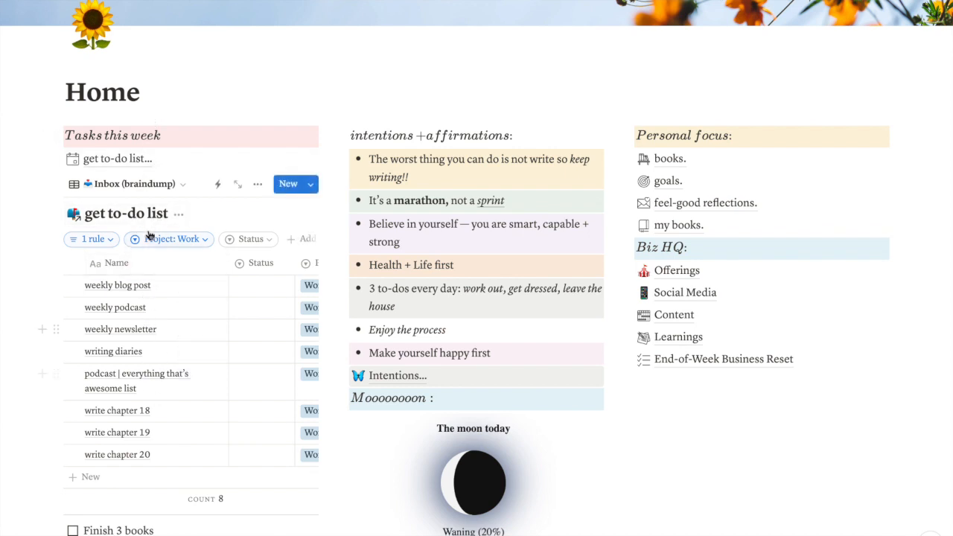
pyautogui.moveTo(214, 337)
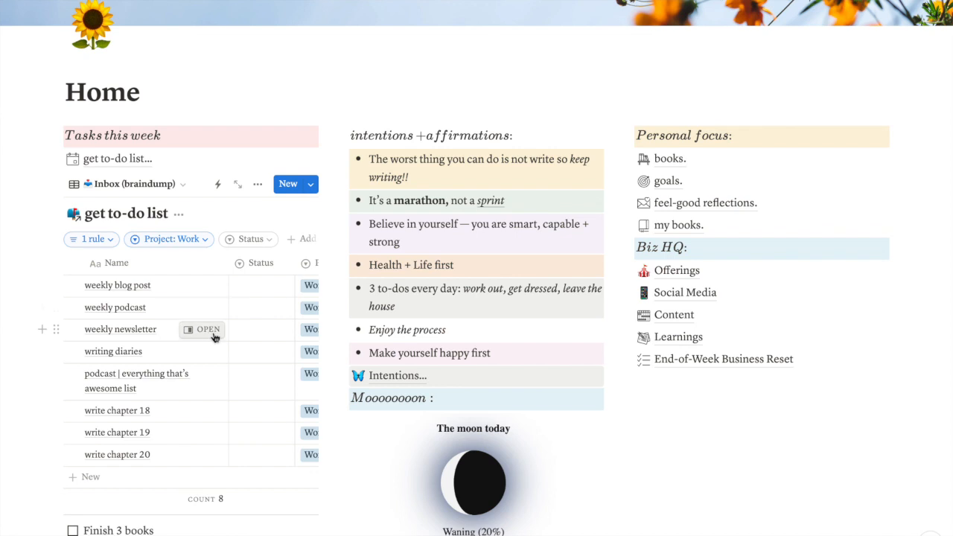
pyautogui.hscroll(3)
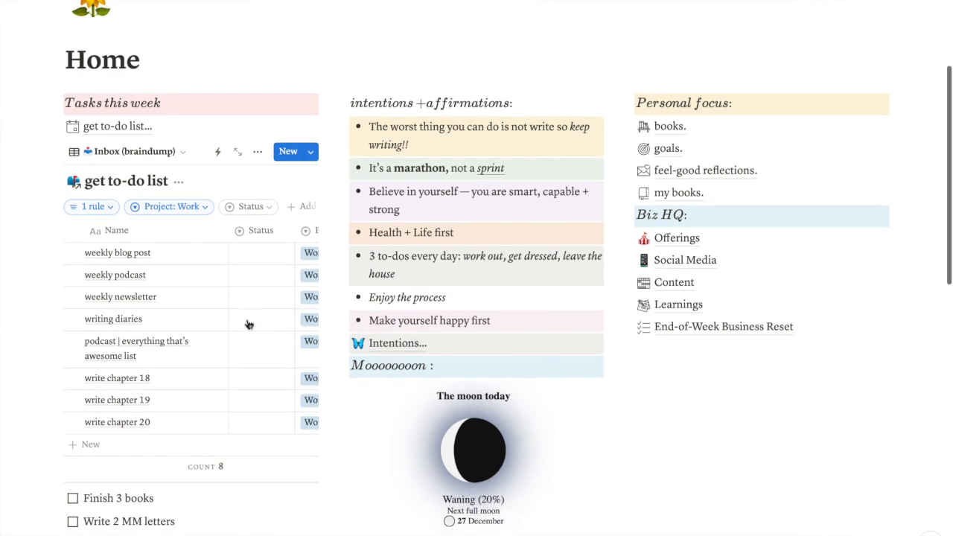
pyautogui.scroll(-3)
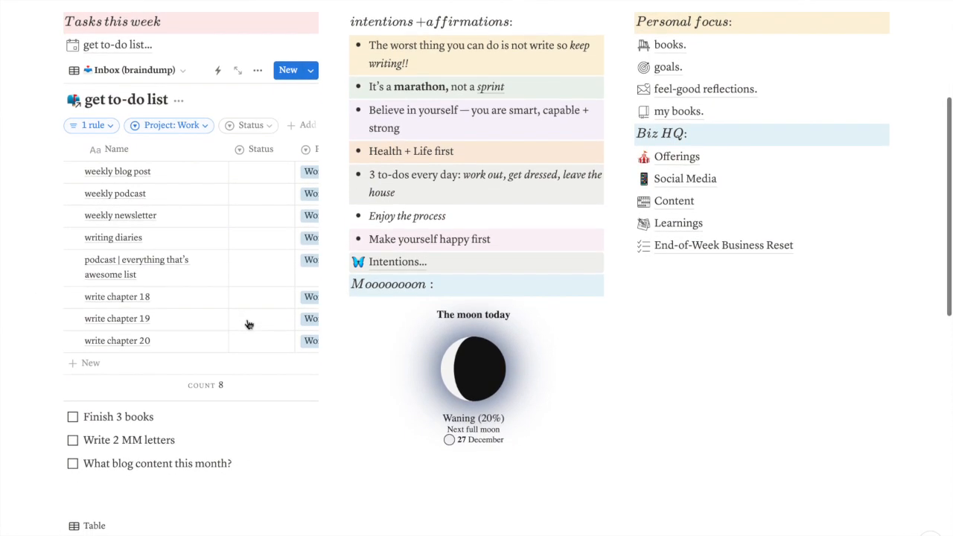
pyautogui.scroll(3)
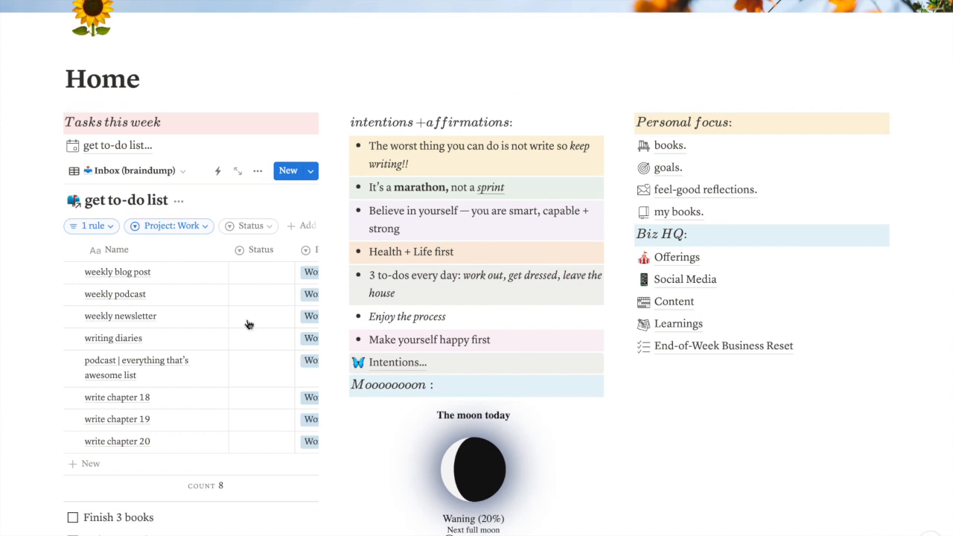
pyautogui.scroll(3)
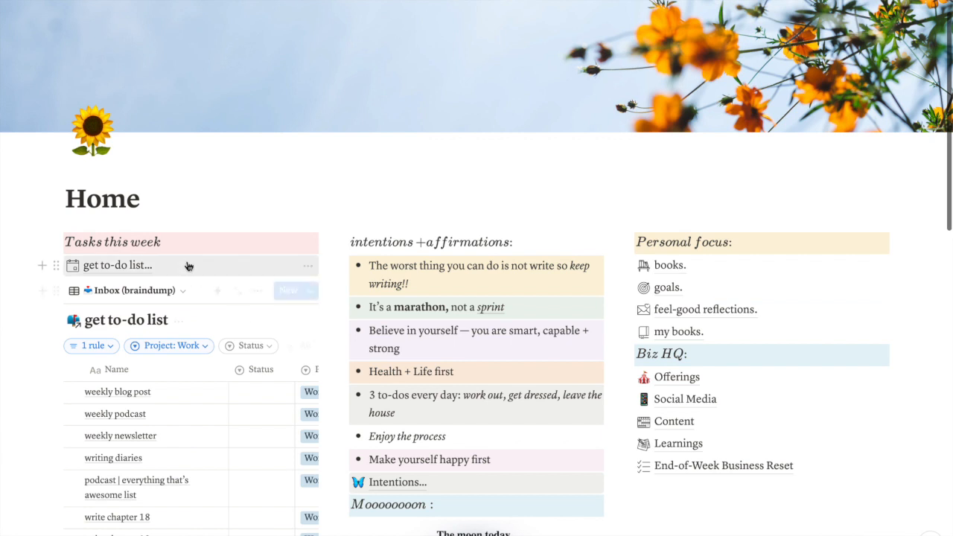
pyautogui.click(117, 265)
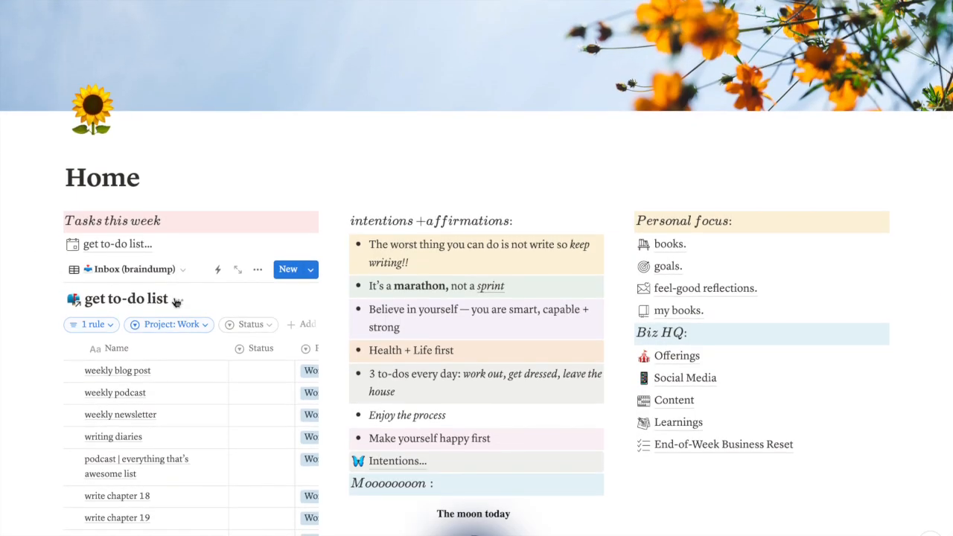
pyautogui.scroll(-3)
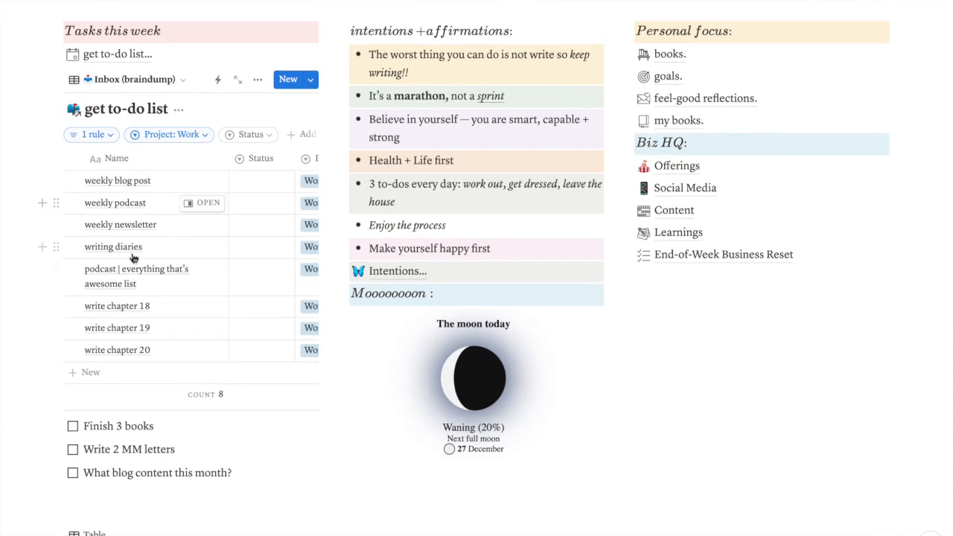
pyautogui.moveTo(227, 251)
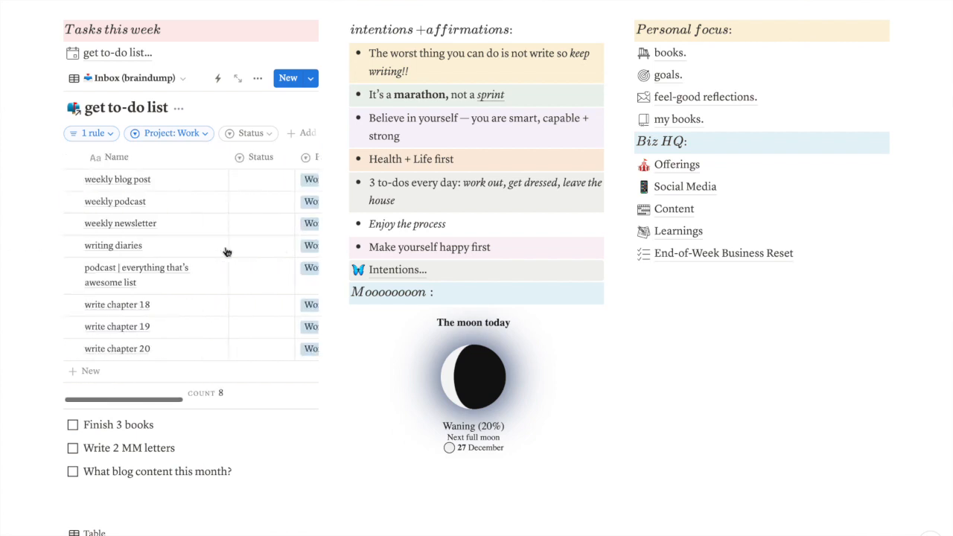
pyautogui.moveTo(206, 254)
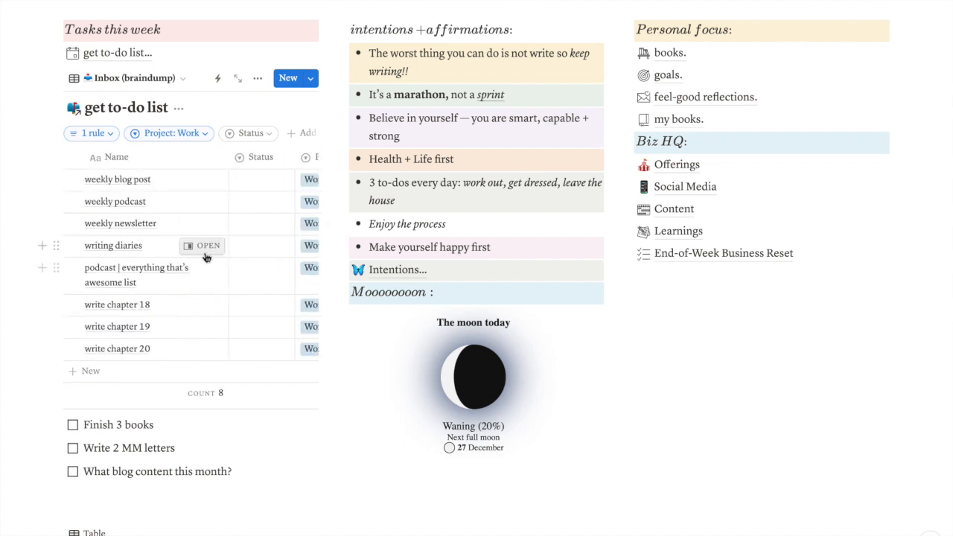
pyautogui.scroll(3)
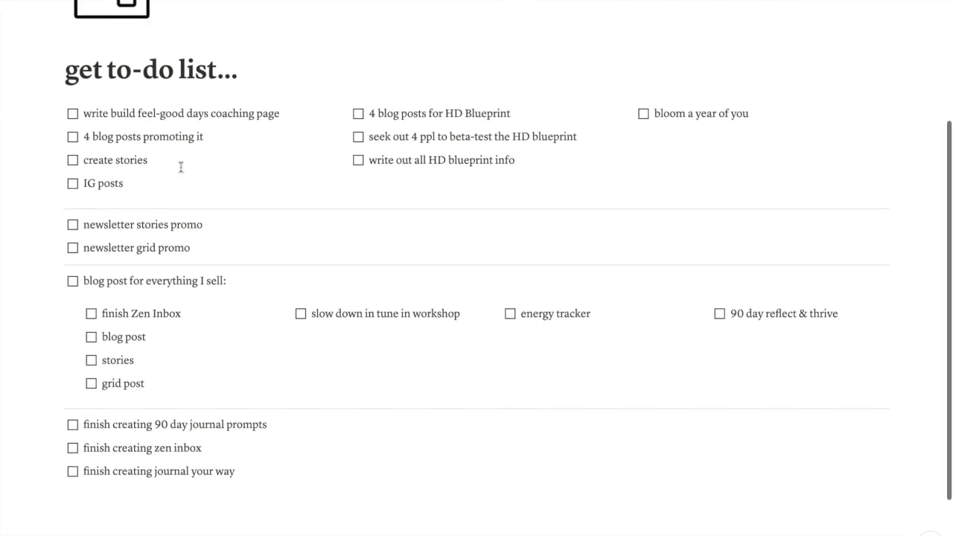
# - Scroll the Home page to the weekly to-do list with the books, letters and blog content tasks
pyautogui.scroll(3)
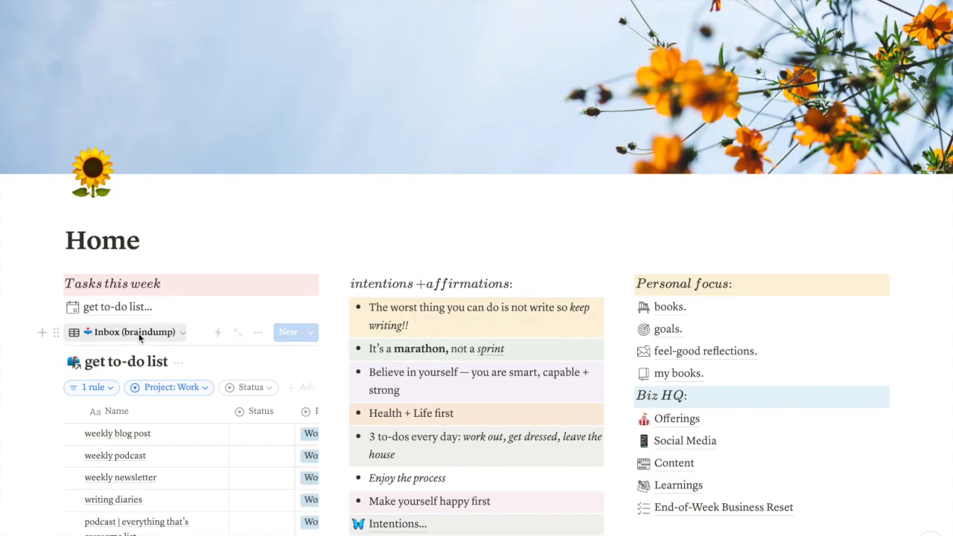
pyautogui.scroll(-3)
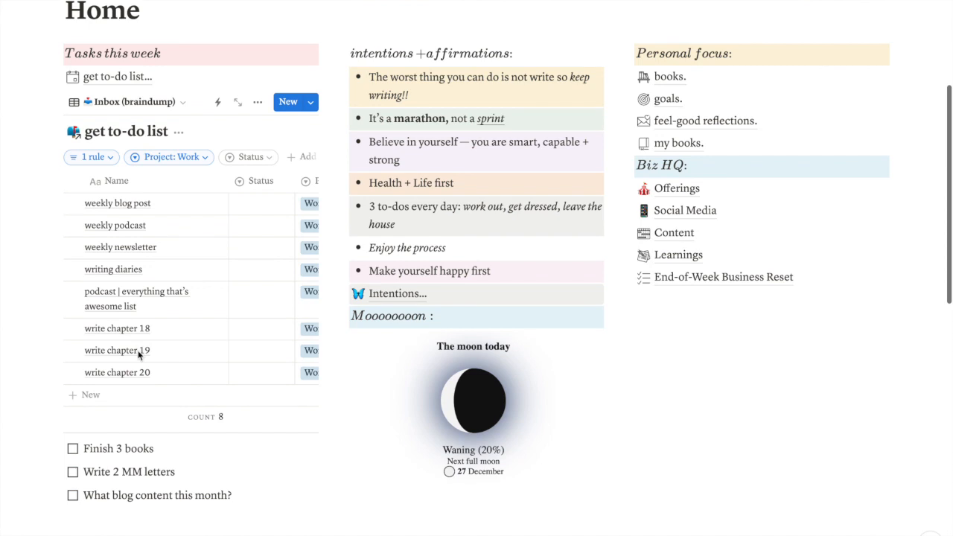
pyautogui.scroll(-3)
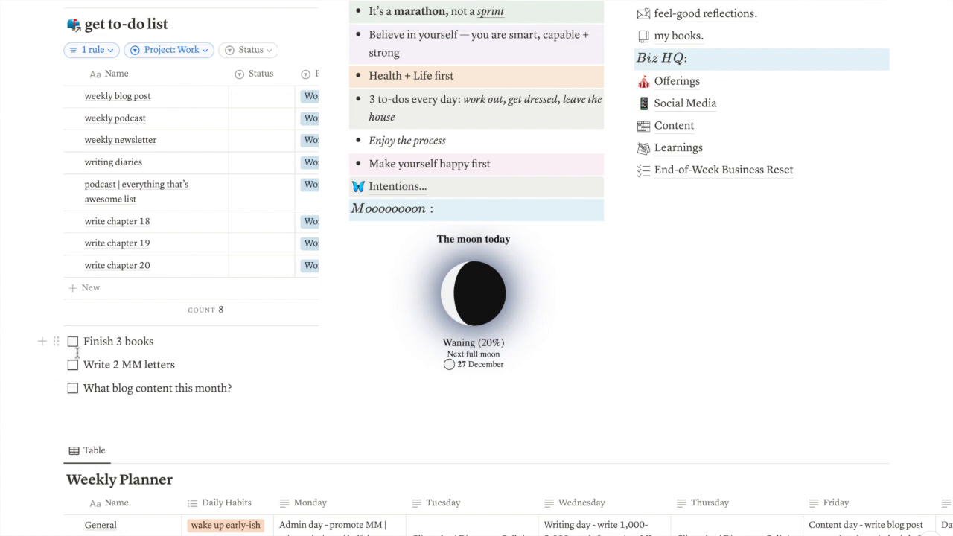
pyautogui.moveTo(82, 330)
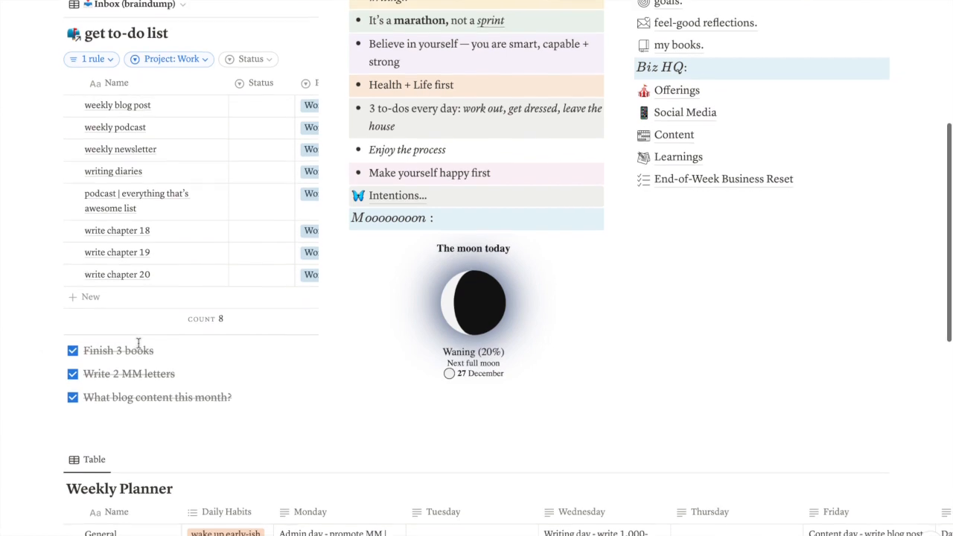
pyautogui.scroll(3)
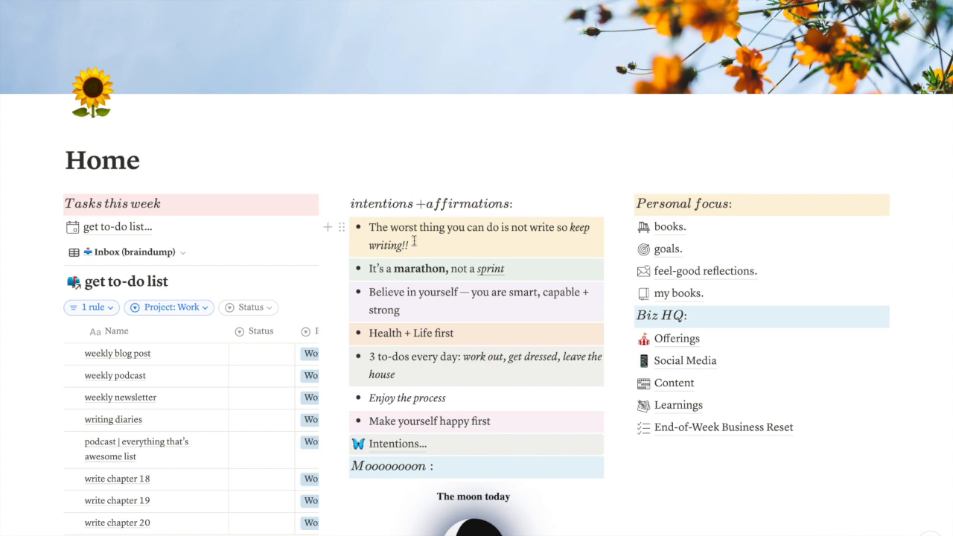
pyautogui.moveTo(463, 275)
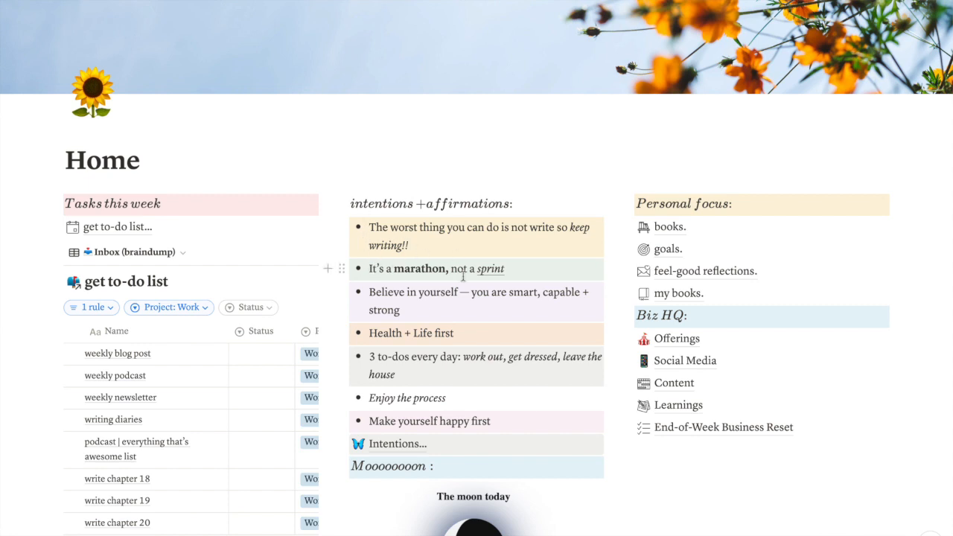
pyautogui.moveTo(393, 331)
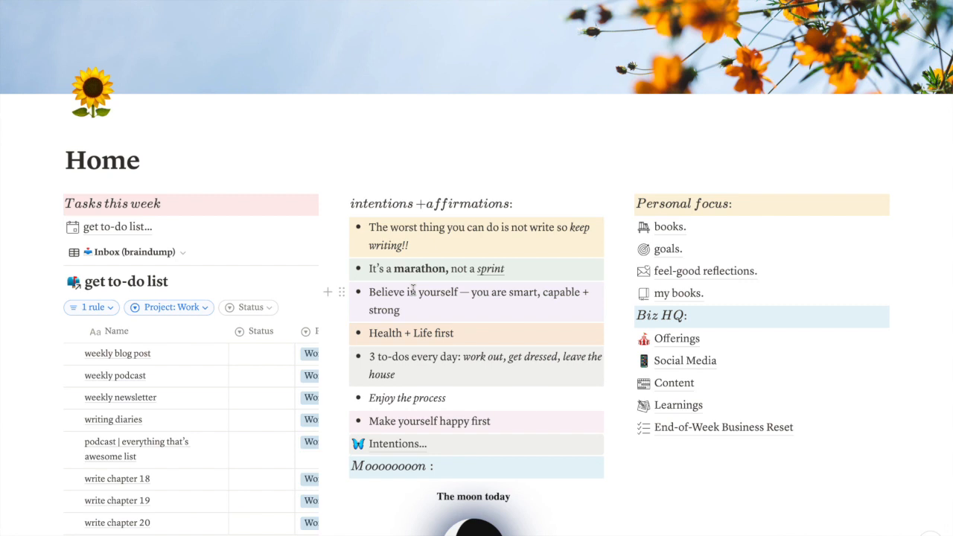
pyautogui.scroll(-3)
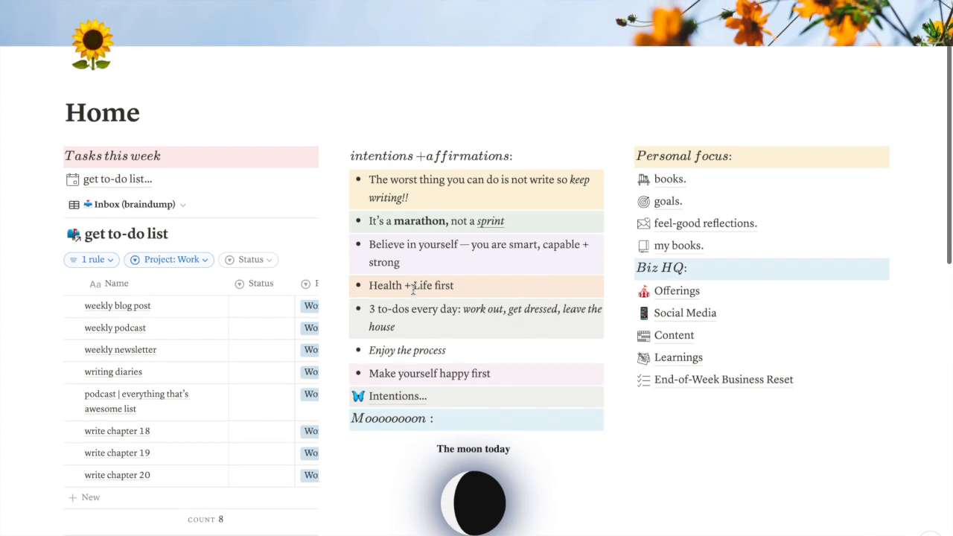
pyautogui.scroll(3)
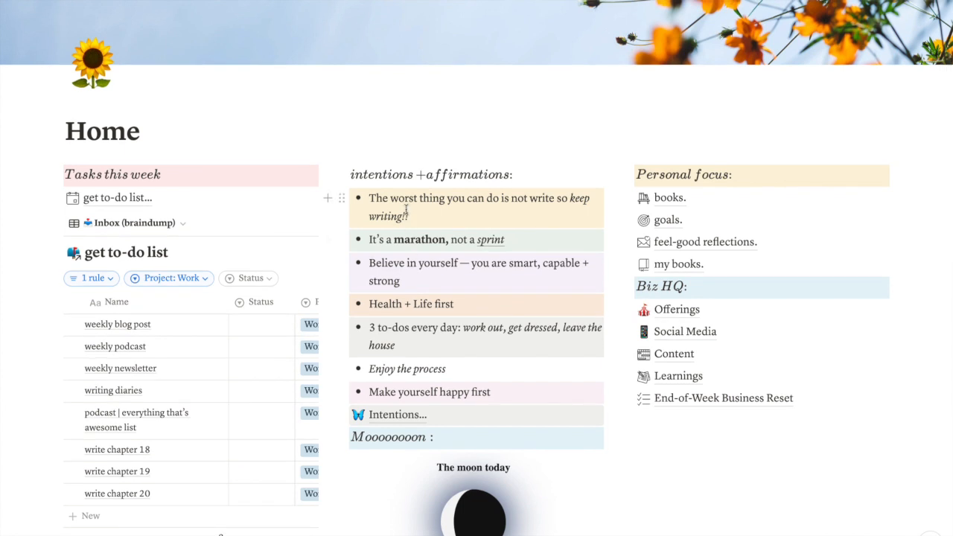
pyautogui.scroll(-3)
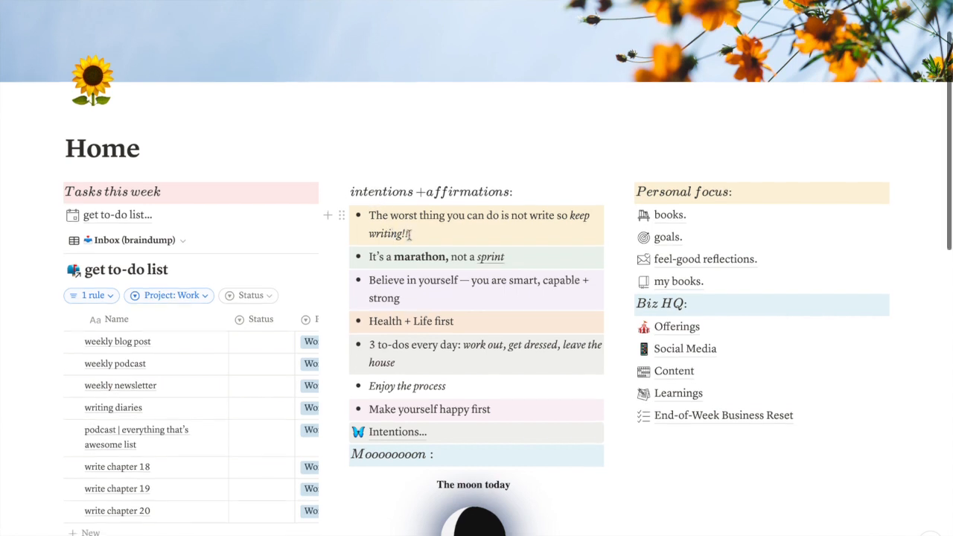
pyautogui.scroll(-3)
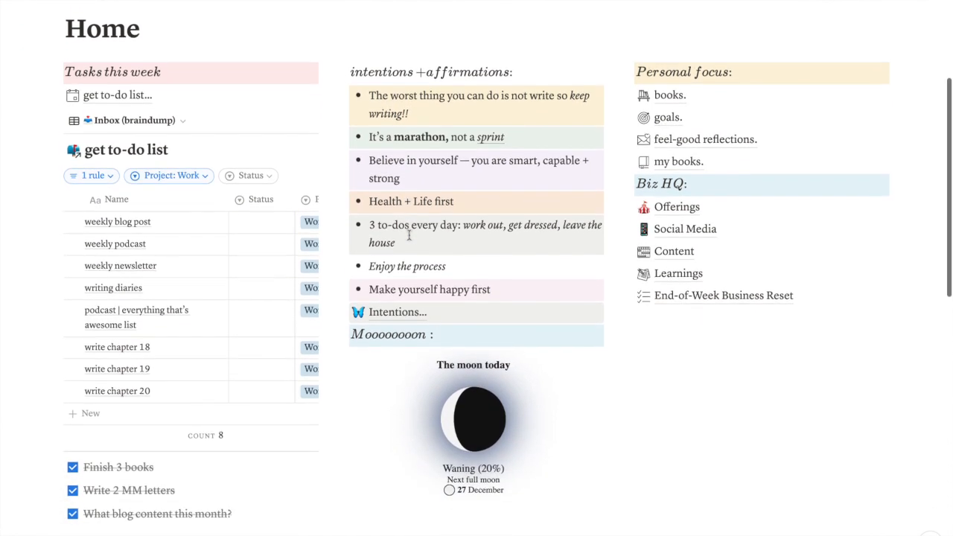
pyautogui.scroll(3)
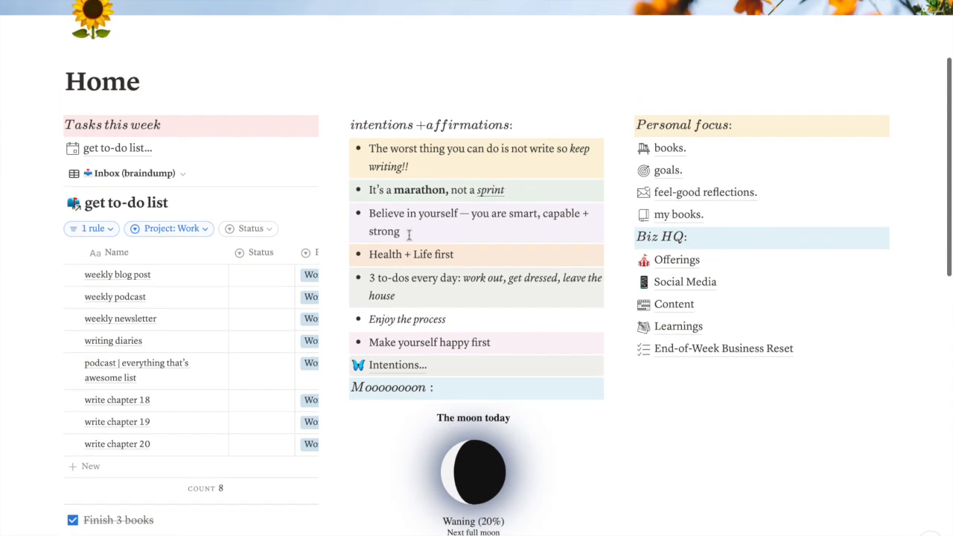
pyautogui.scroll(-3)
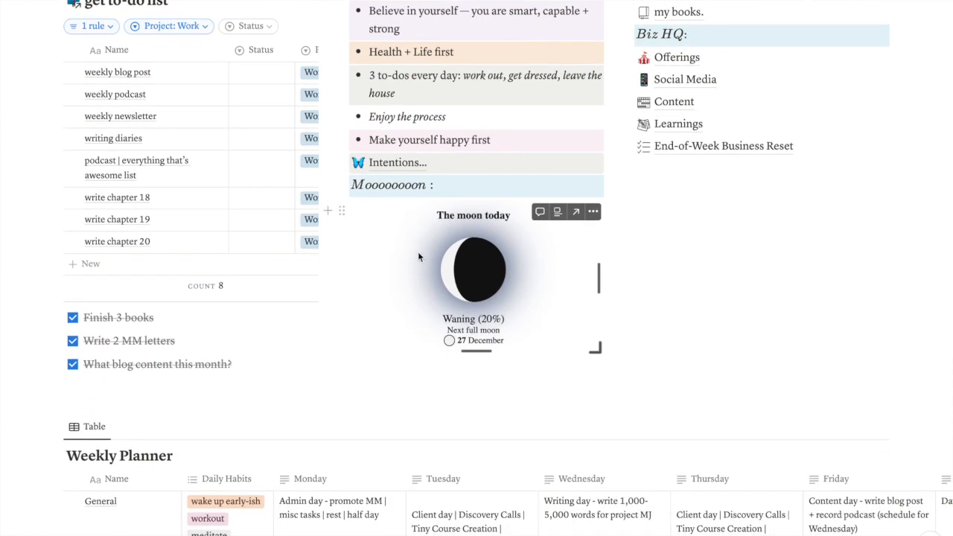
pyautogui.moveTo(393, 318)
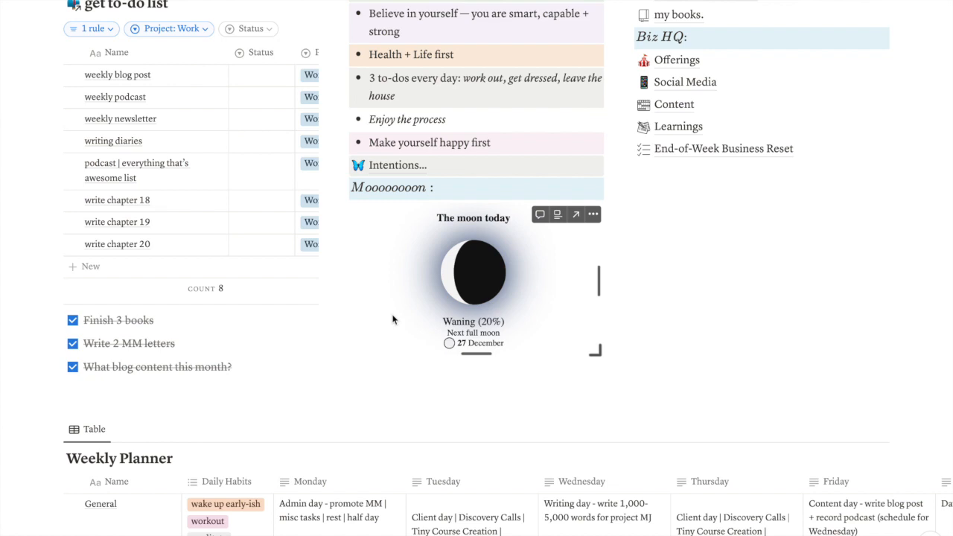
pyautogui.scroll(3)
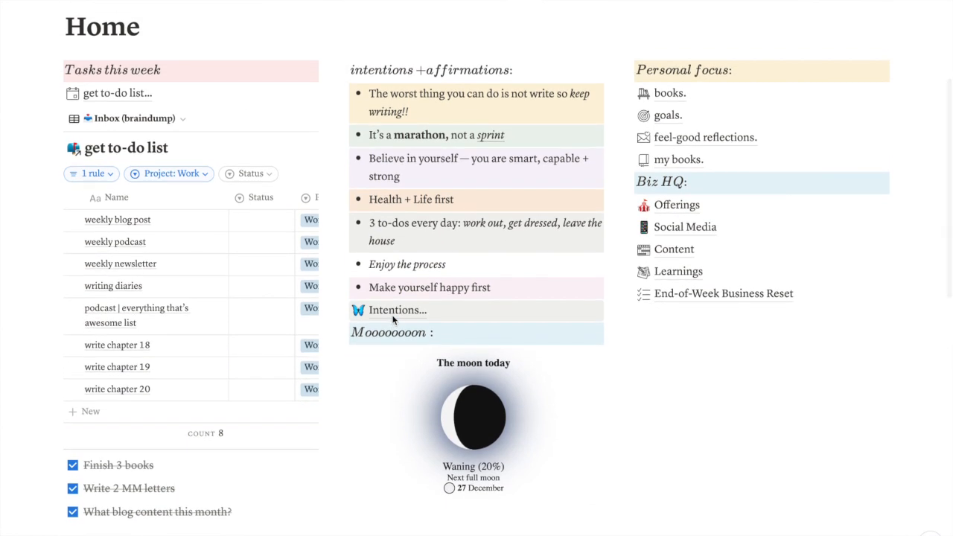
pyautogui.scroll(3)
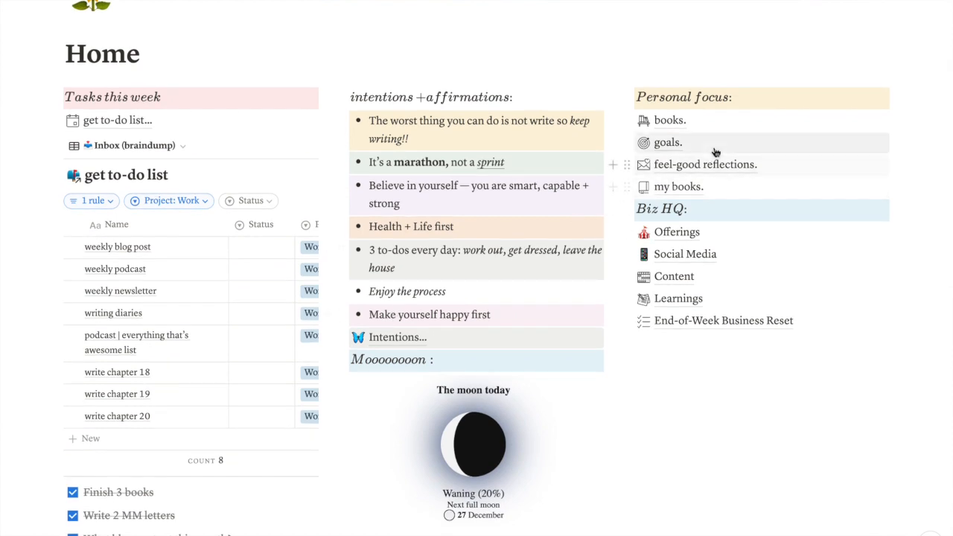
pyautogui.moveTo(721, 95)
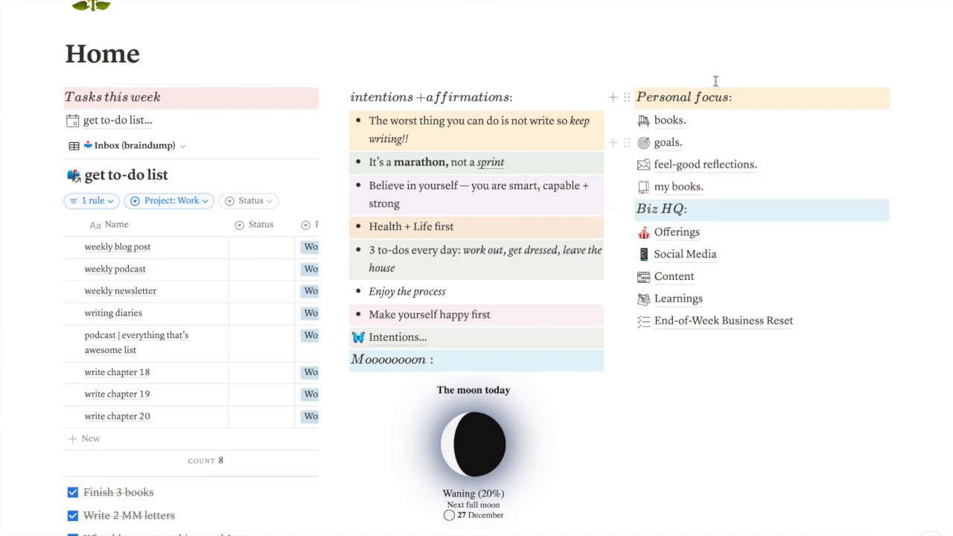
pyautogui.moveTo(713, 111)
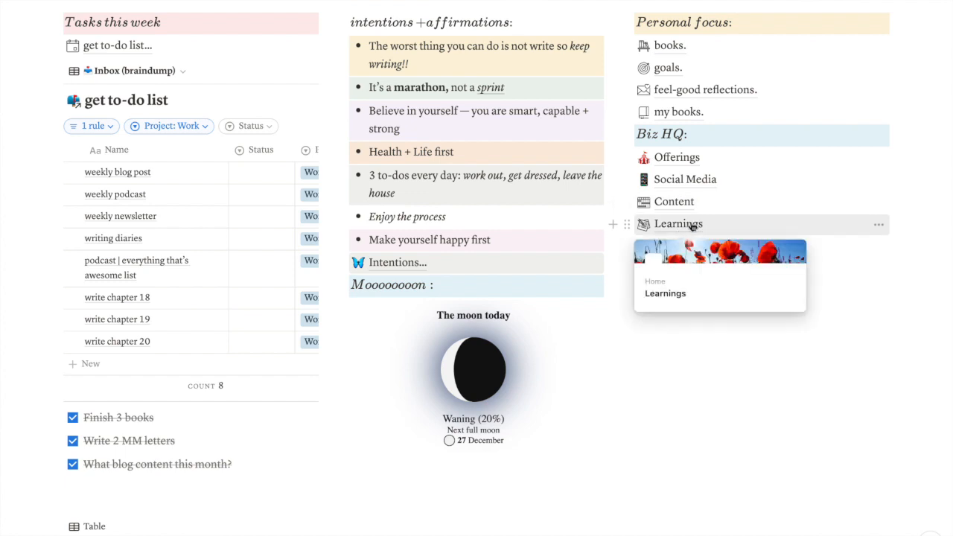
pyautogui.moveTo(700, 245)
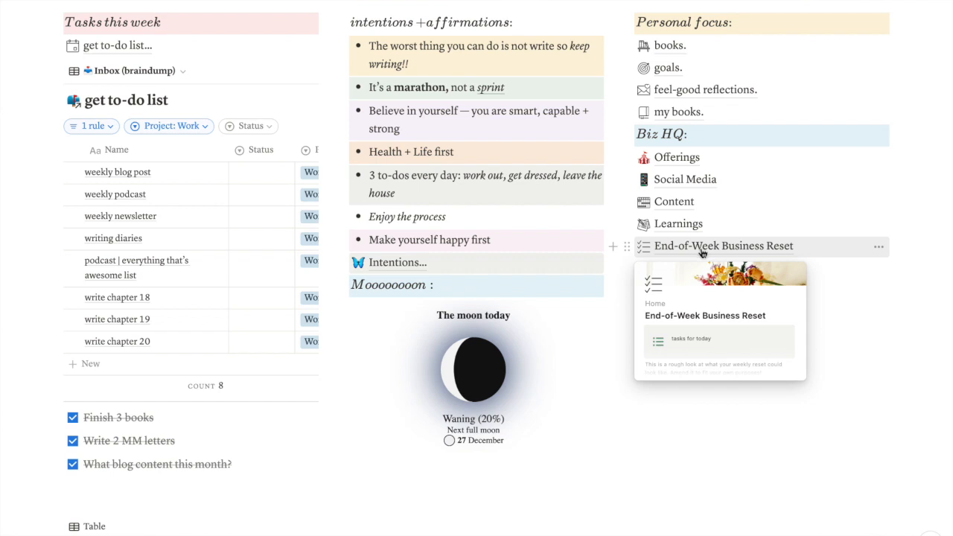
# - Scroll across the weekly schedule table's newsletter, stories and social post columns
pyautogui.scroll(-3)
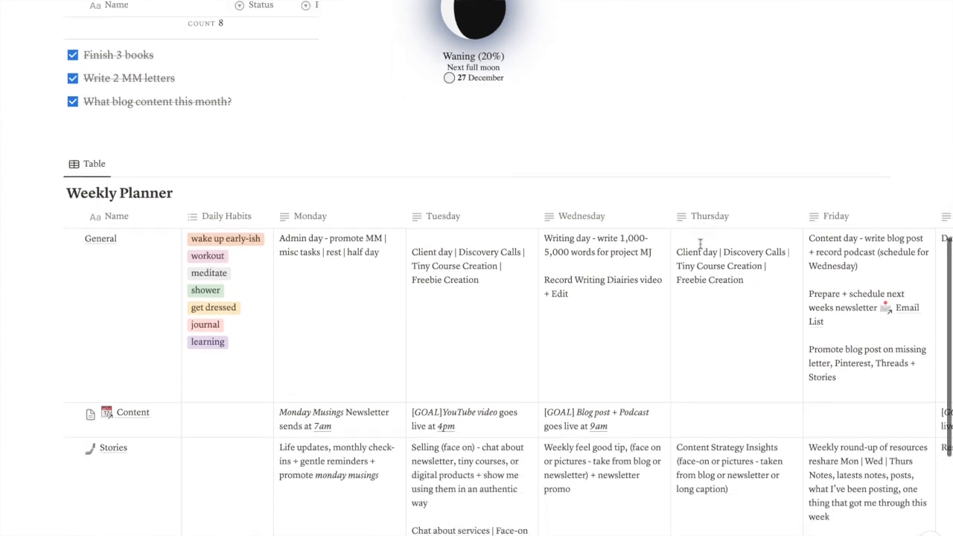
pyautogui.scroll(3)
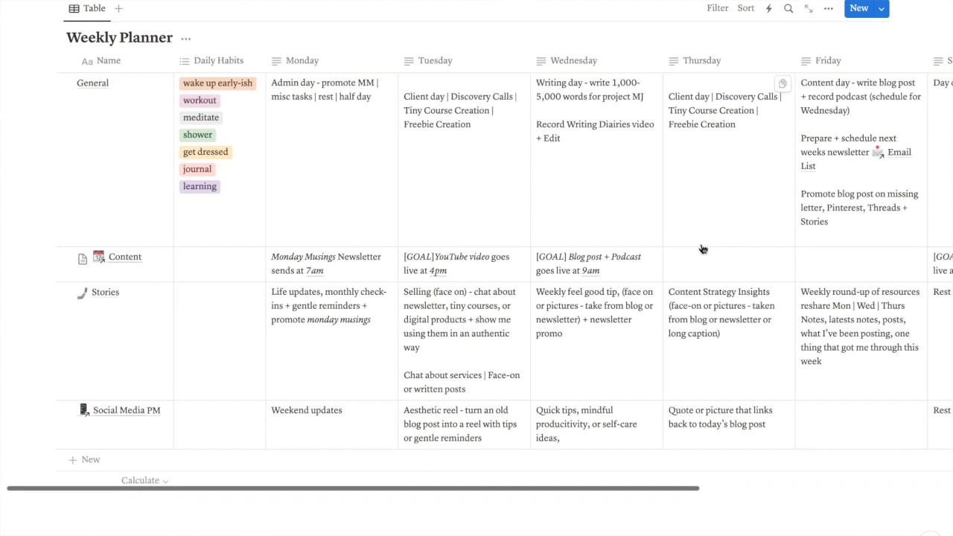
pyautogui.hscroll(3)
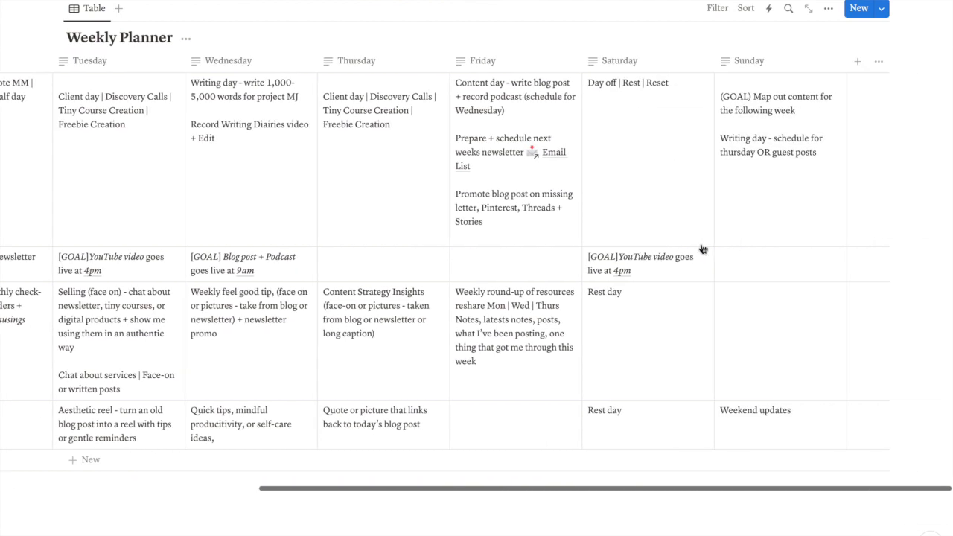
pyautogui.hscroll(-3)
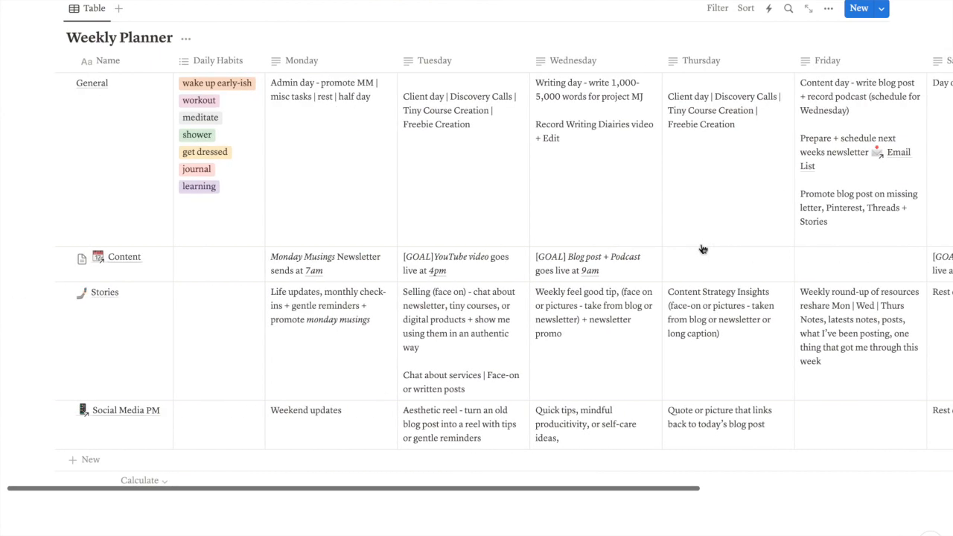
pyautogui.moveTo(218, 216)
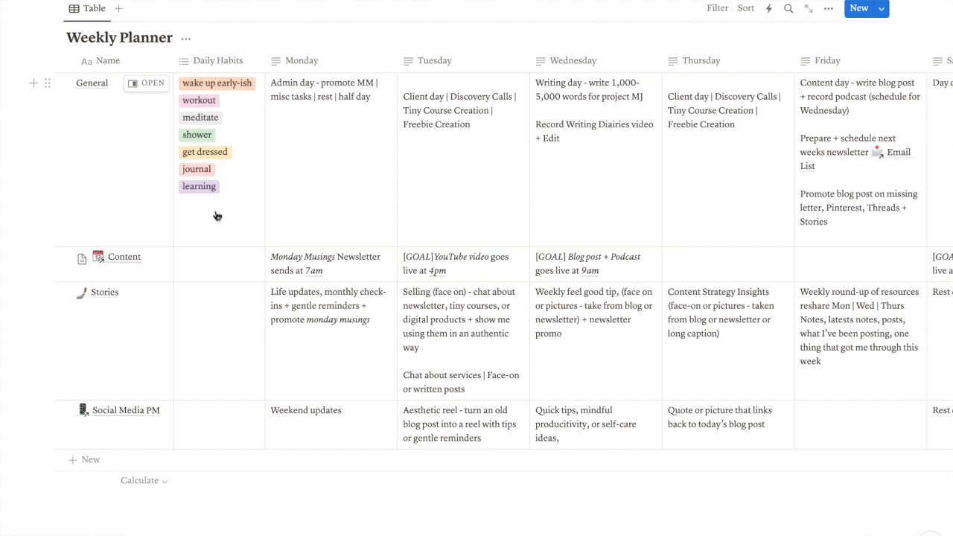
pyautogui.moveTo(796, 172)
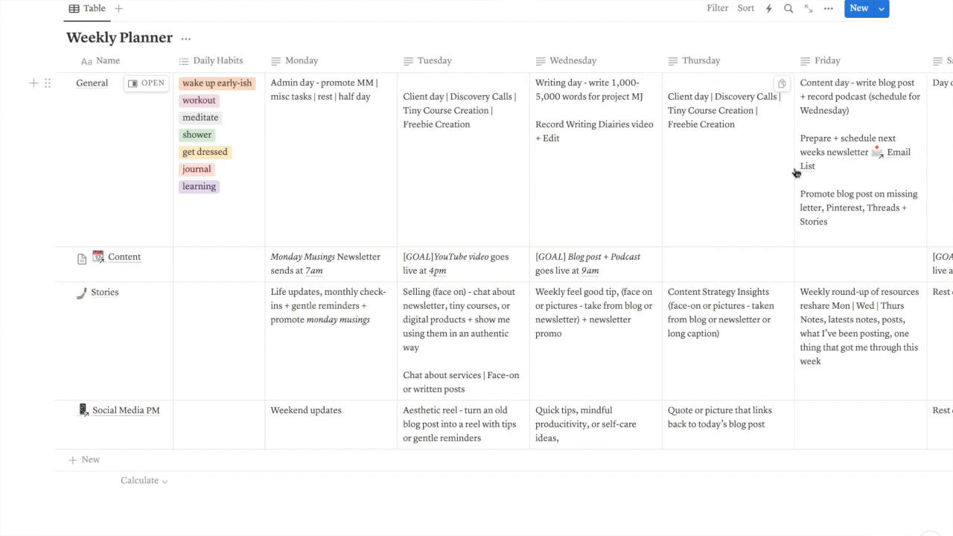
pyautogui.hscroll(3)
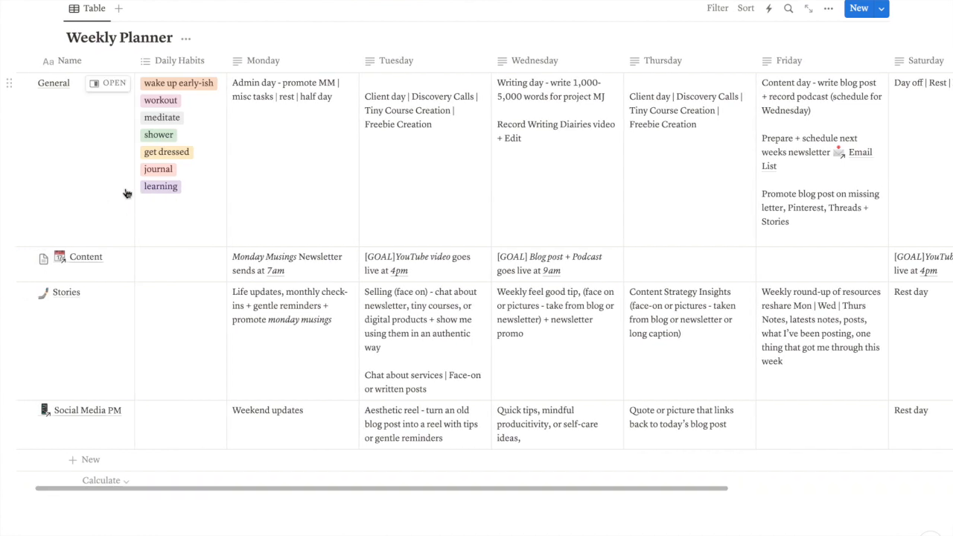
pyautogui.hscroll(3)
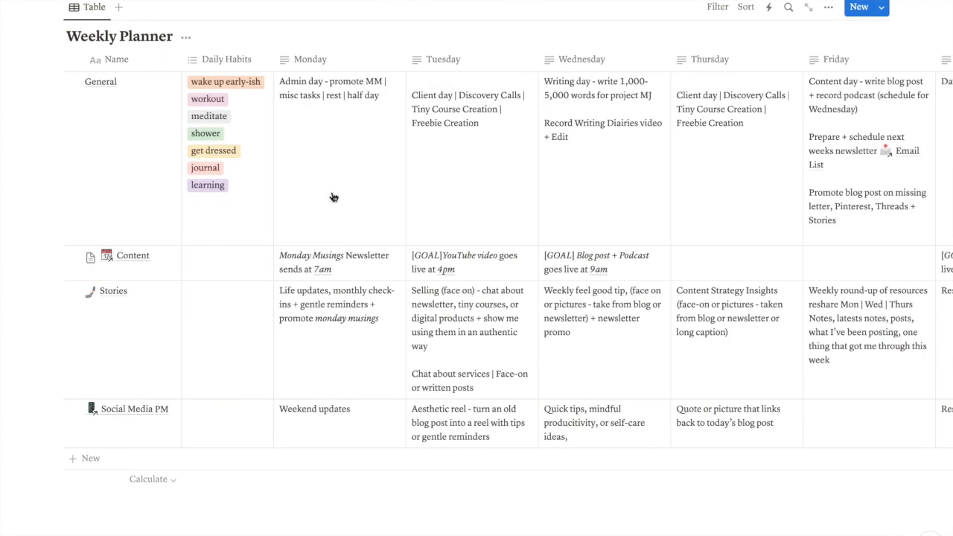
pyautogui.hscroll(3)
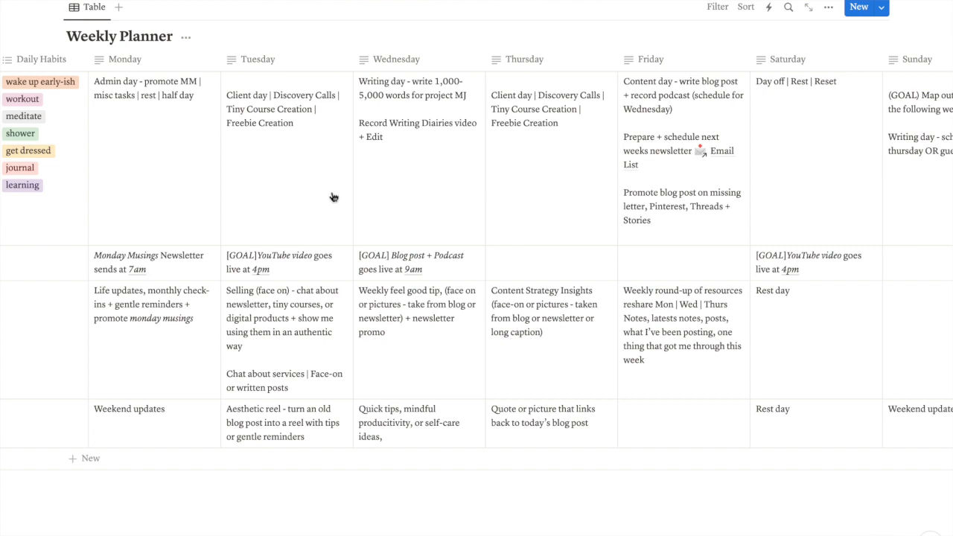
pyautogui.hscroll(3)
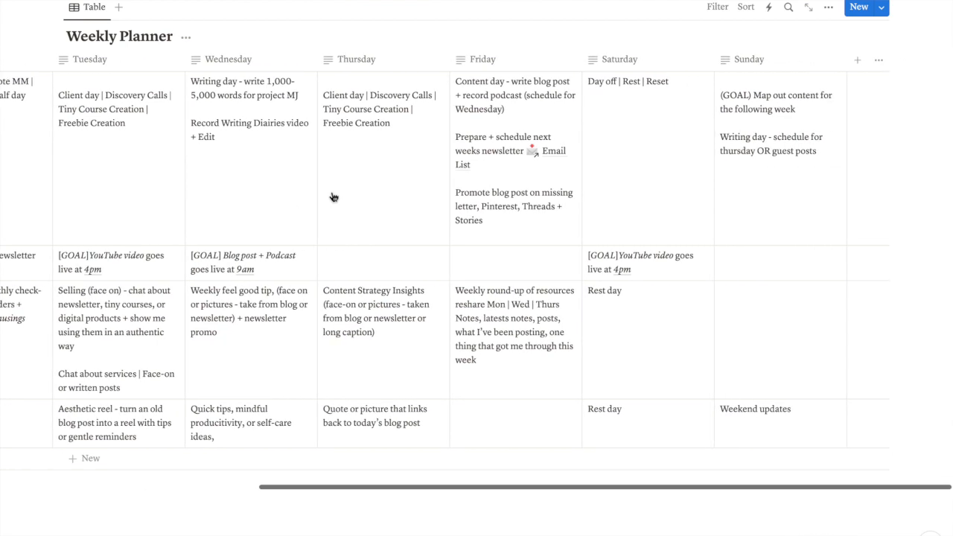
pyautogui.hscroll(-3)
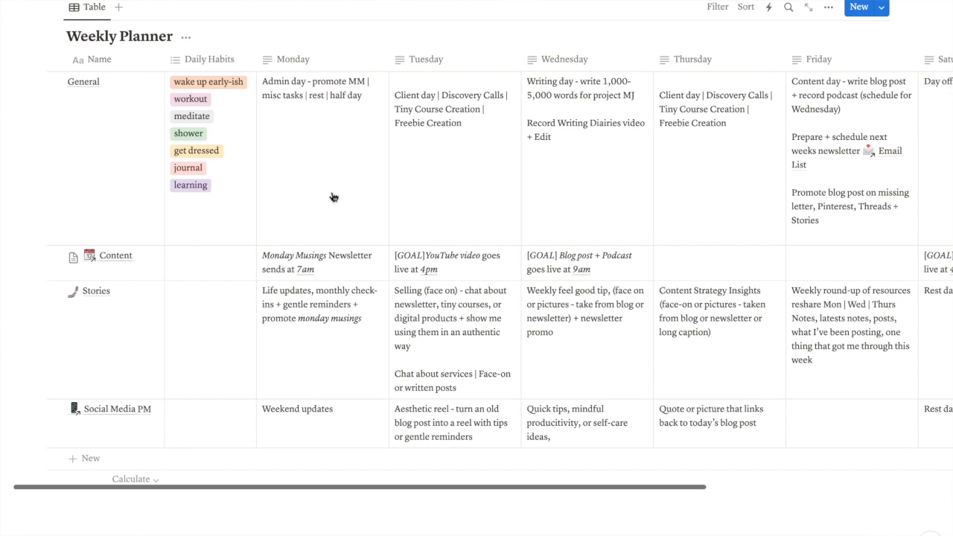
# - Pan back and forth through the remaining schedule columns, then scroll back up toward Home
pyautogui.hscroll(3)
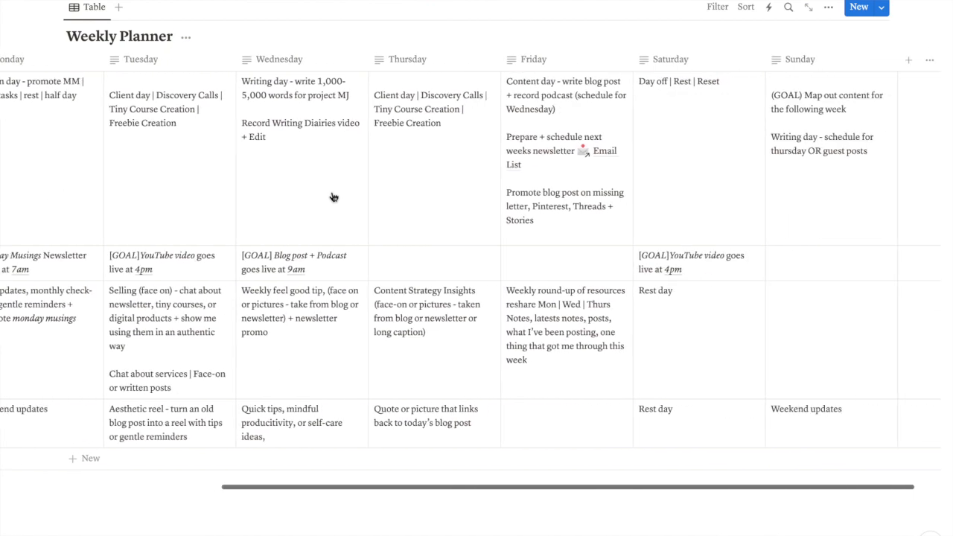
pyautogui.hscroll(-3)
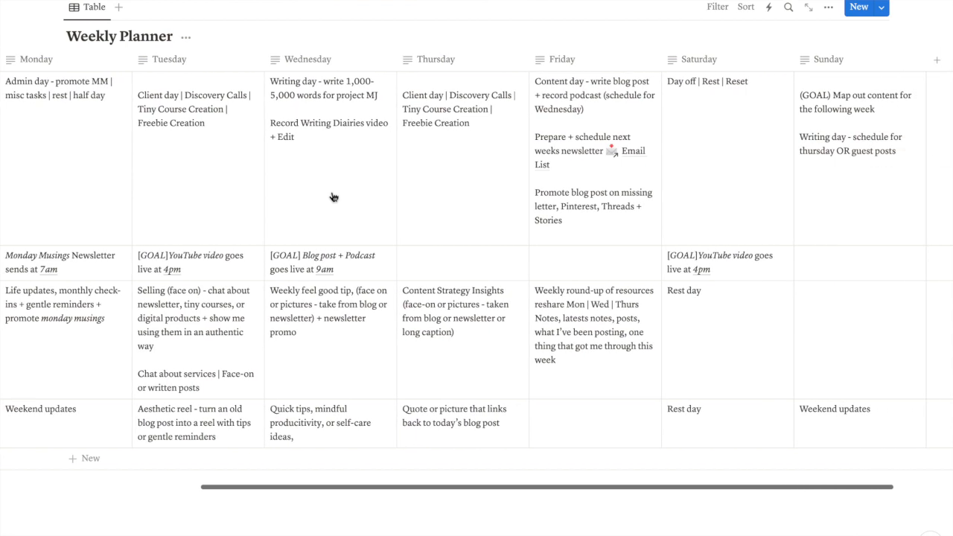
pyautogui.hscroll(3)
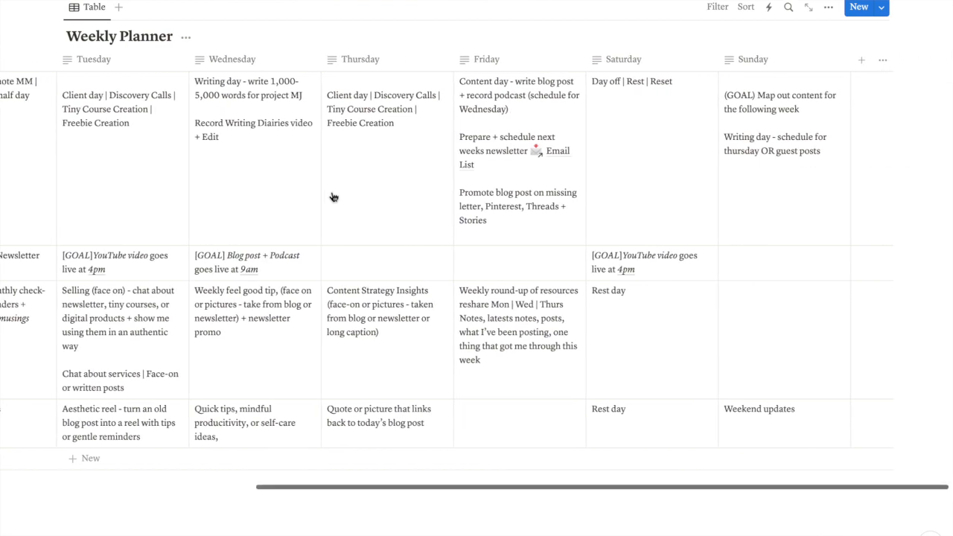
pyautogui.hscroll(-3)
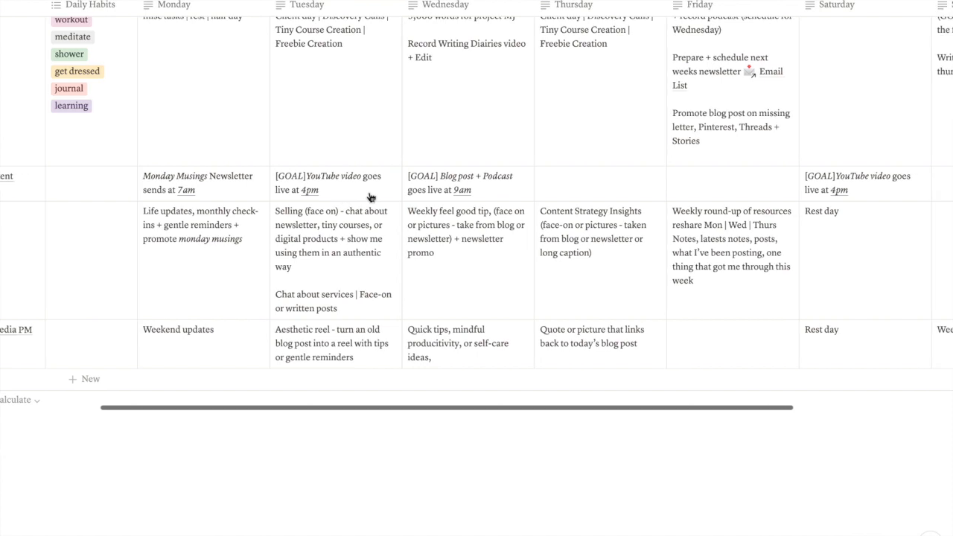
pyautogui.moveTo(226, 191)
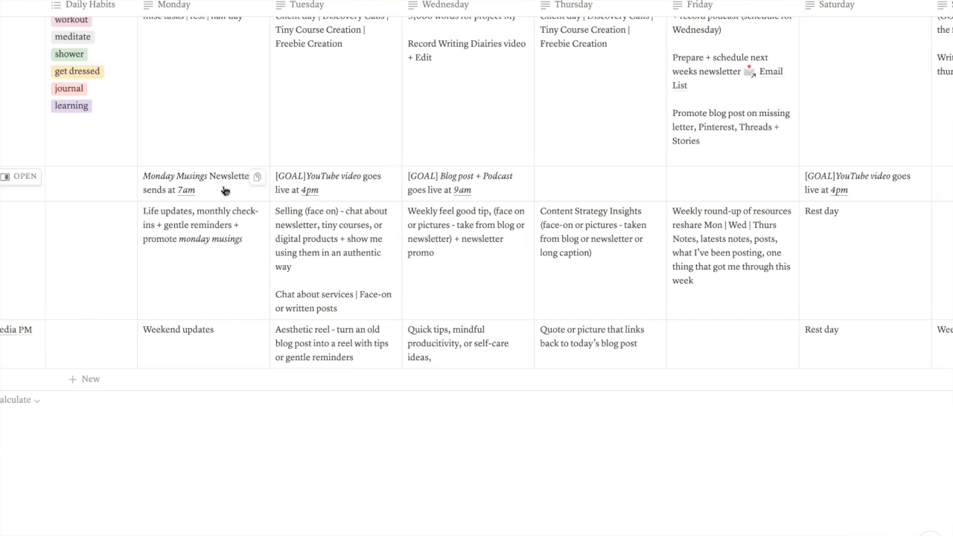
pyautogui.hscroll(3)
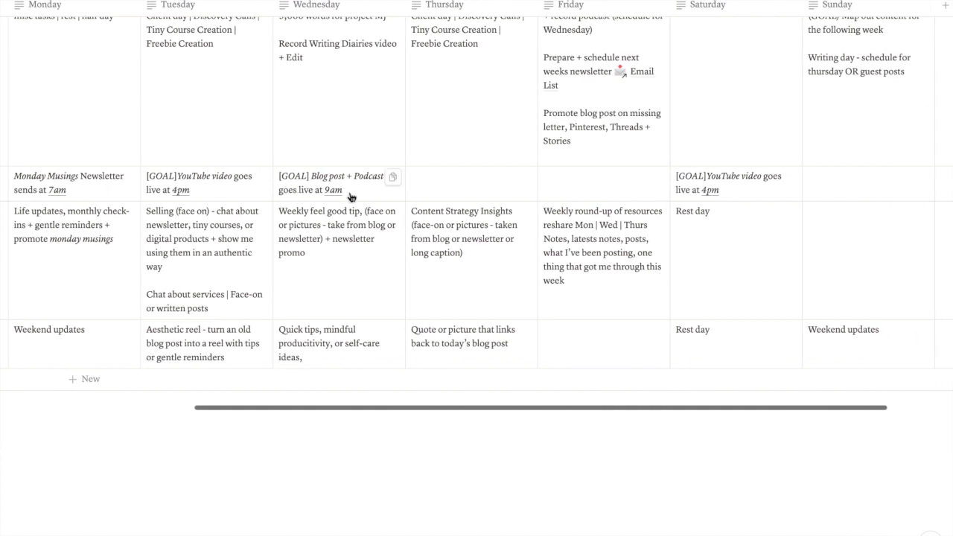
pyautogui.hscroll(3)
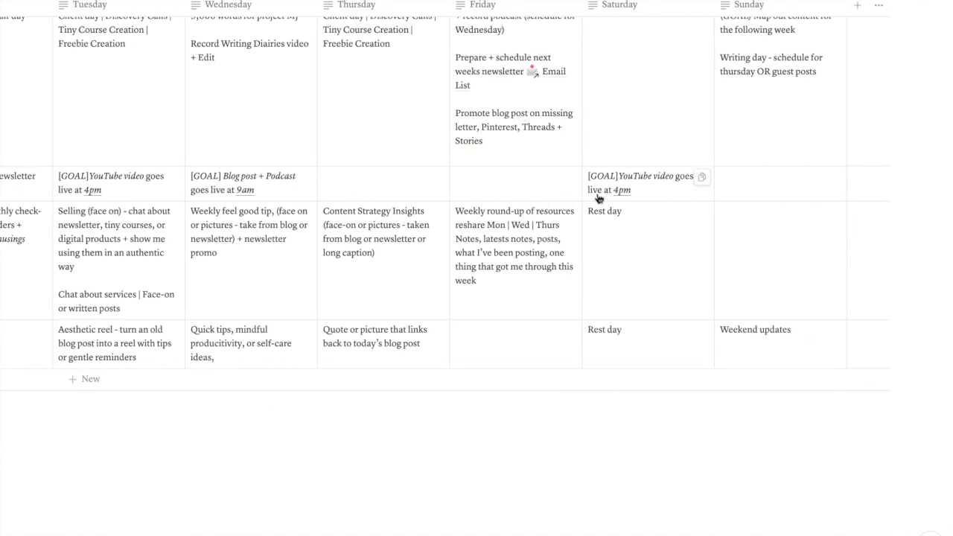
pyautogui.hscroll(-3)
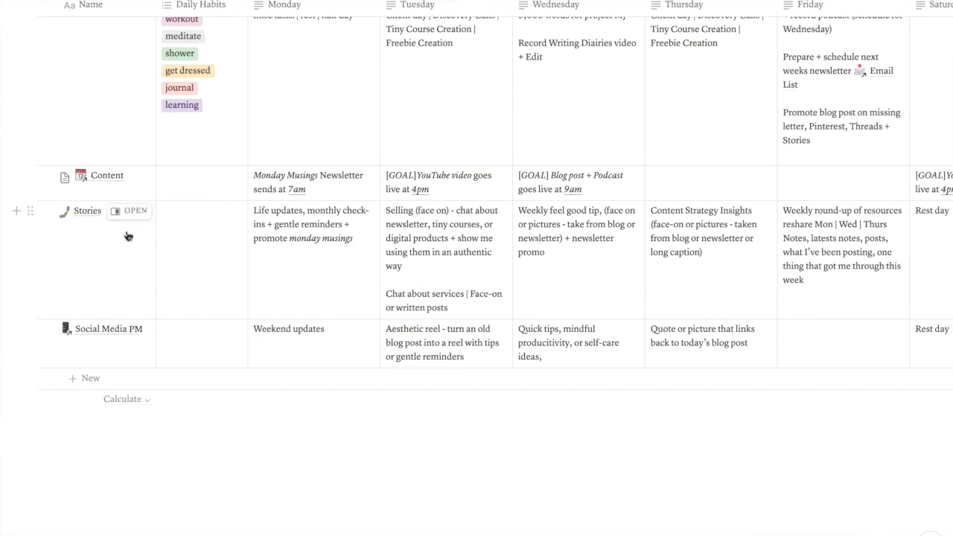
pyautogui.moveTo(126, 341)
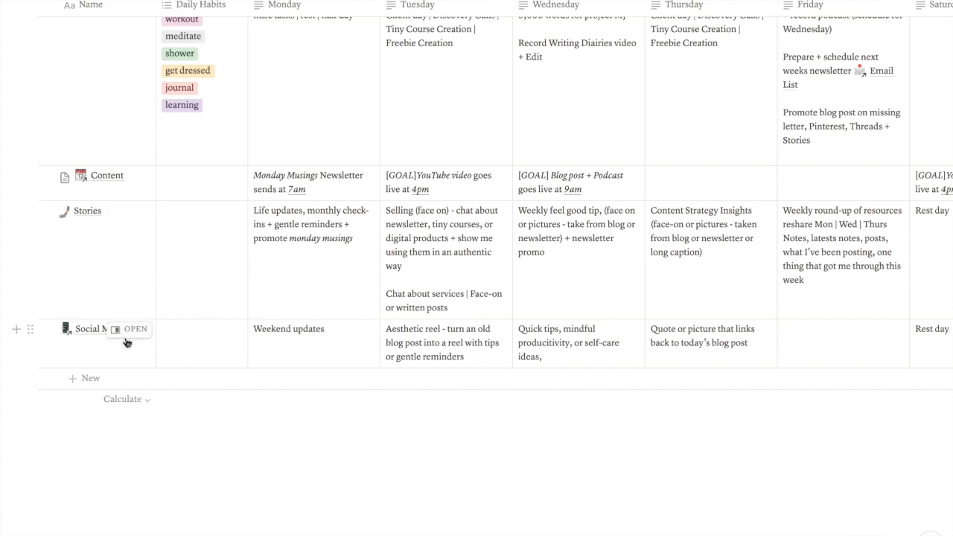
pyautogui.moveTo(101, 321)
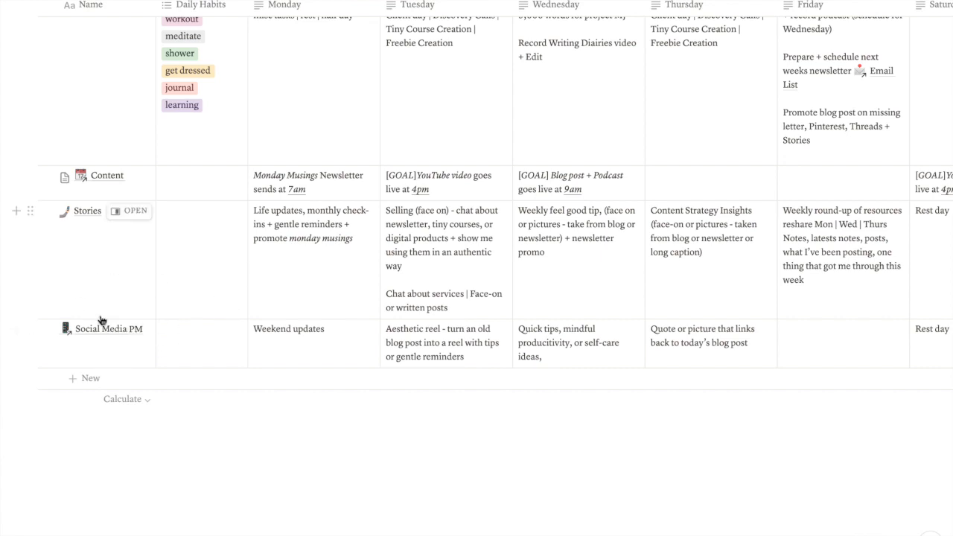
pyautogui.scroll(3)
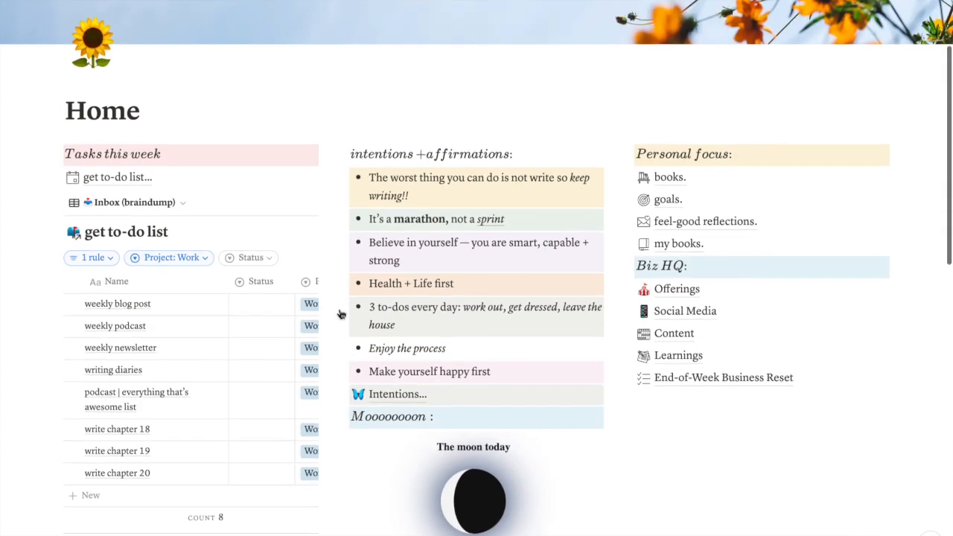
pyautogui.scroll(-3)
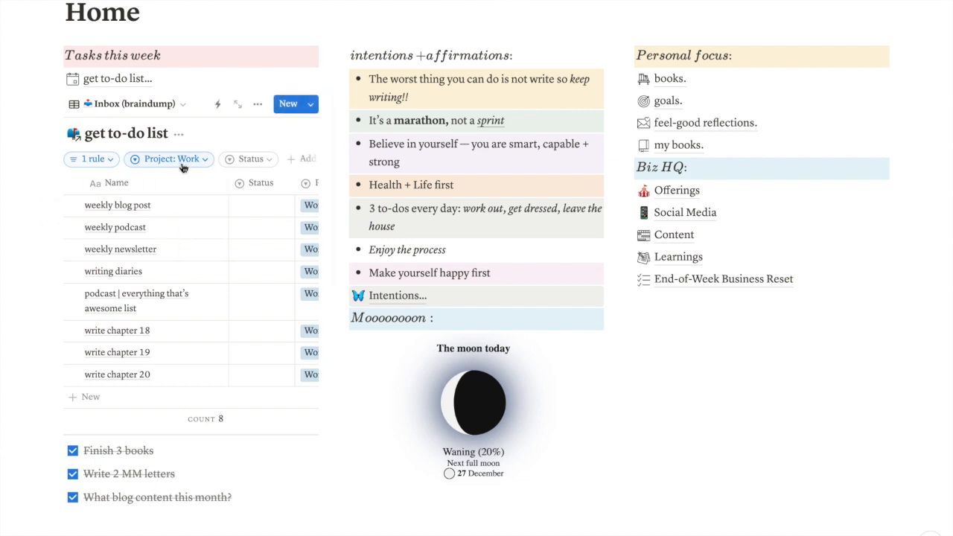
pyautogui.click(168, 158)
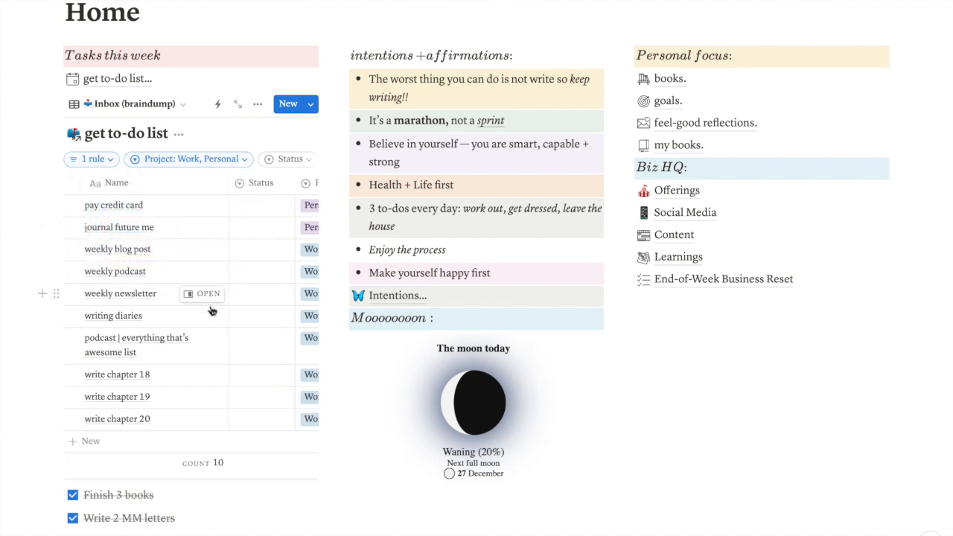
pyautogui.scroll(-3)
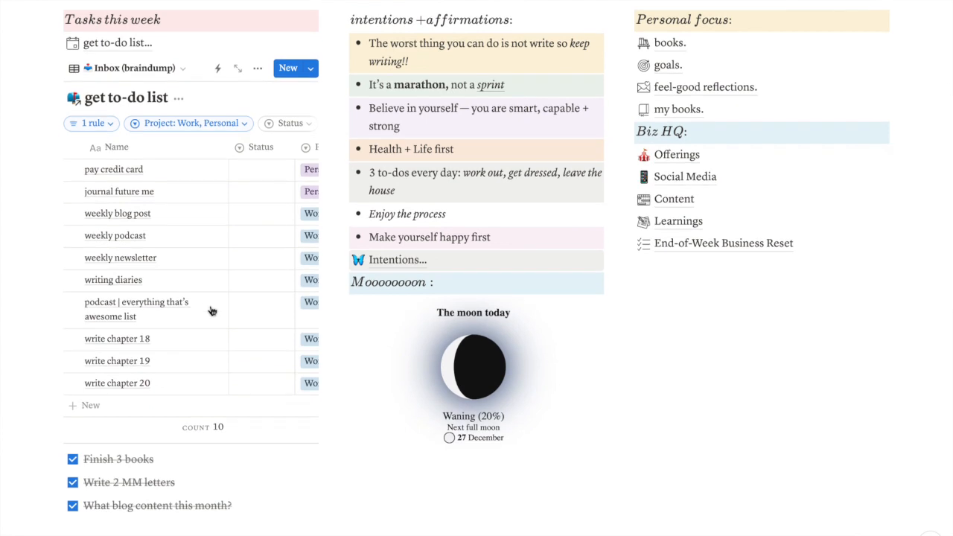
pyautogui.hscroll(3)
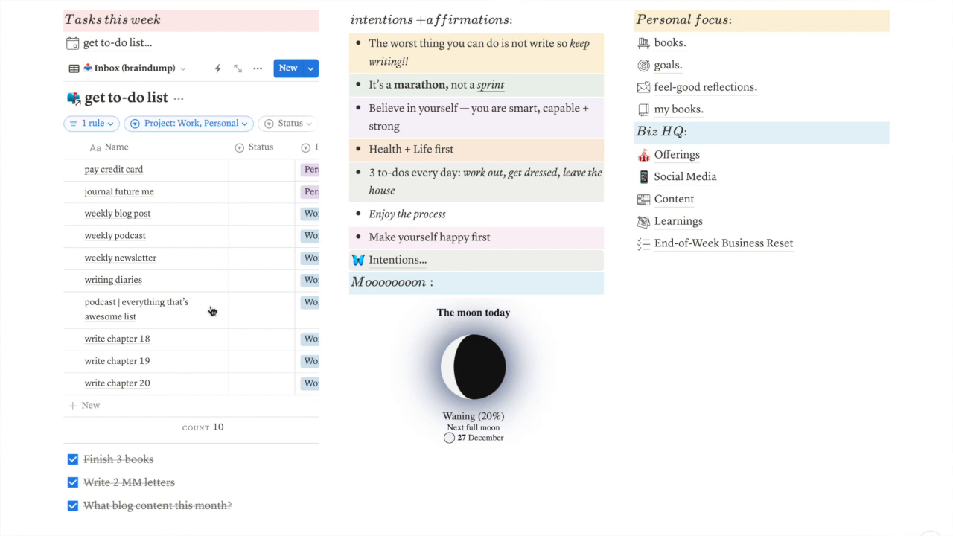
pyautogui.scroll(3)
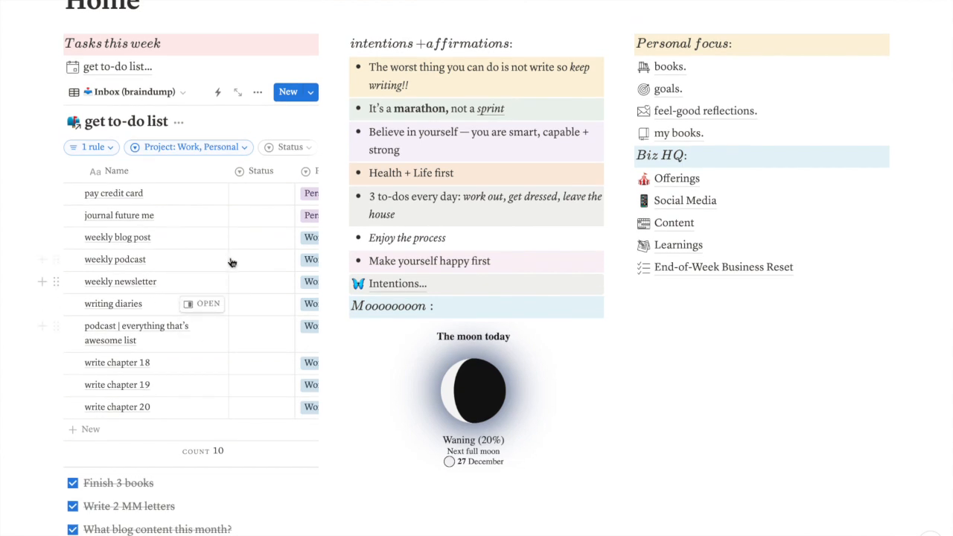
pyautogui.moveTo(152, 295)
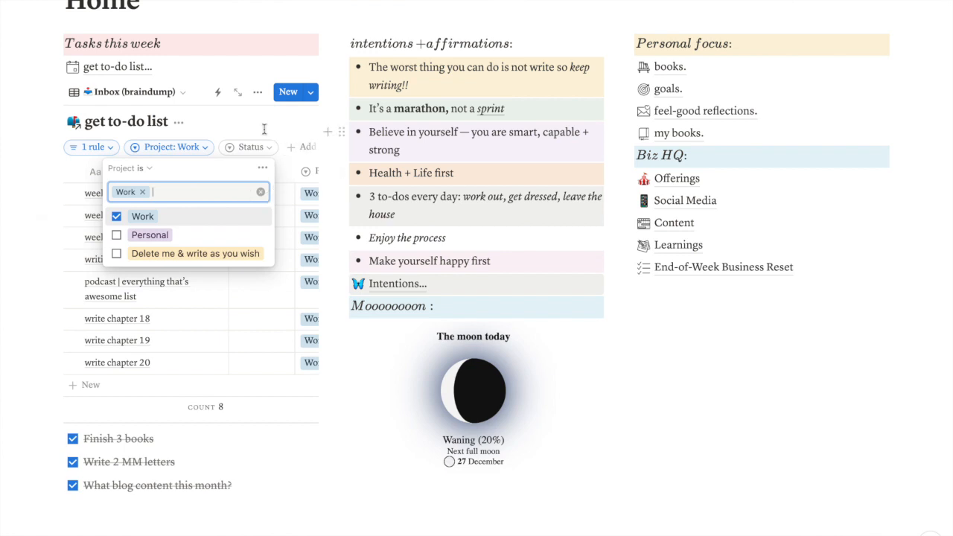
pyautogui.click(265, 128)
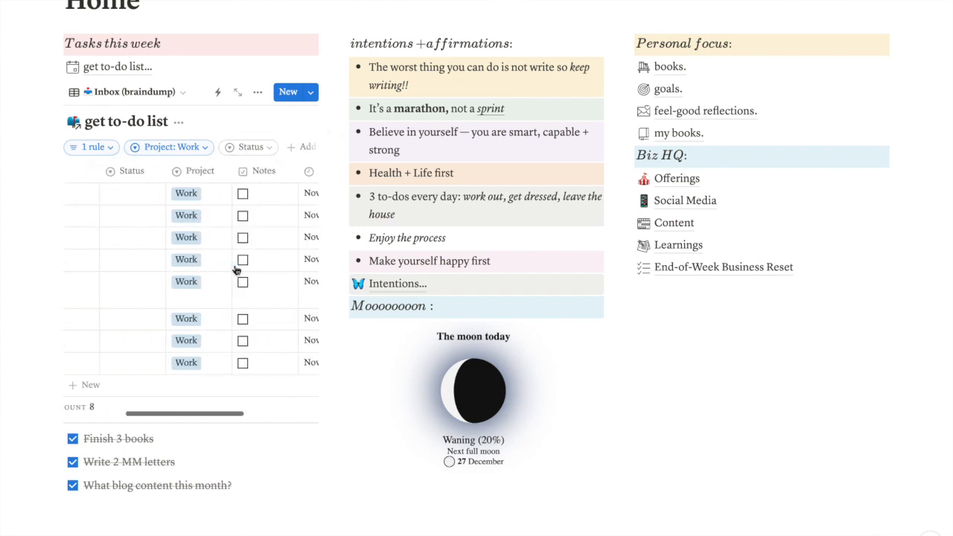
pyautogui.hscroll(-3)
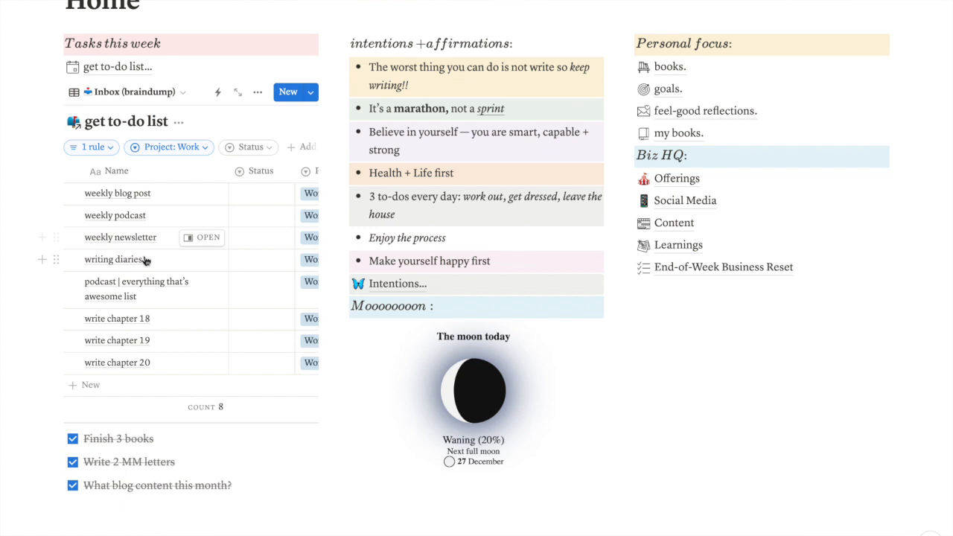
pyautogui.moveTo(202, 259)
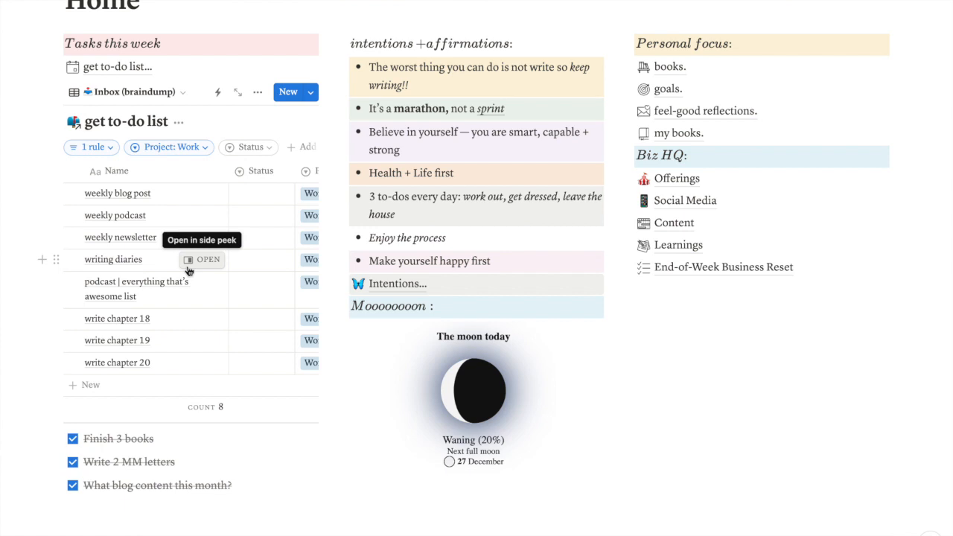
pyautogui.moveTo(351, 331)
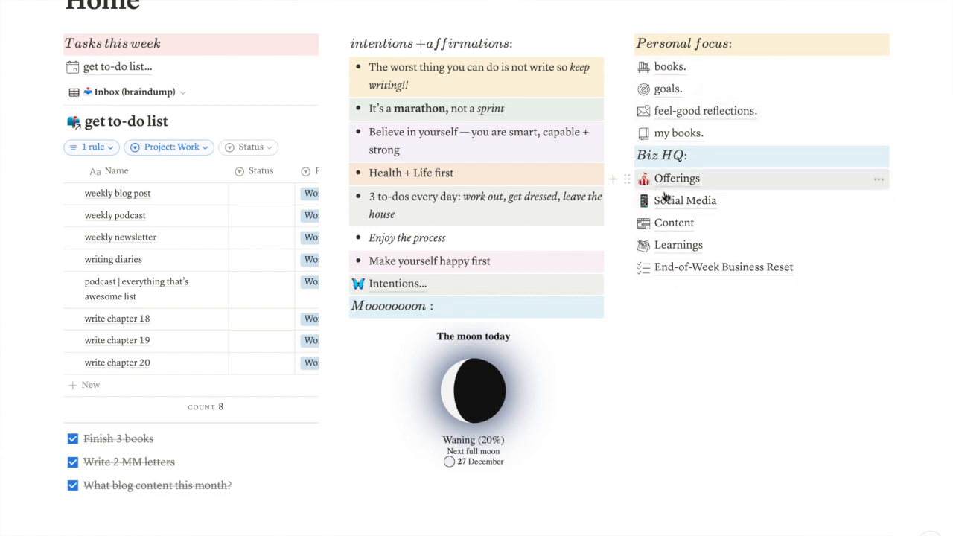
pyautogui.moveTo(669, 67)
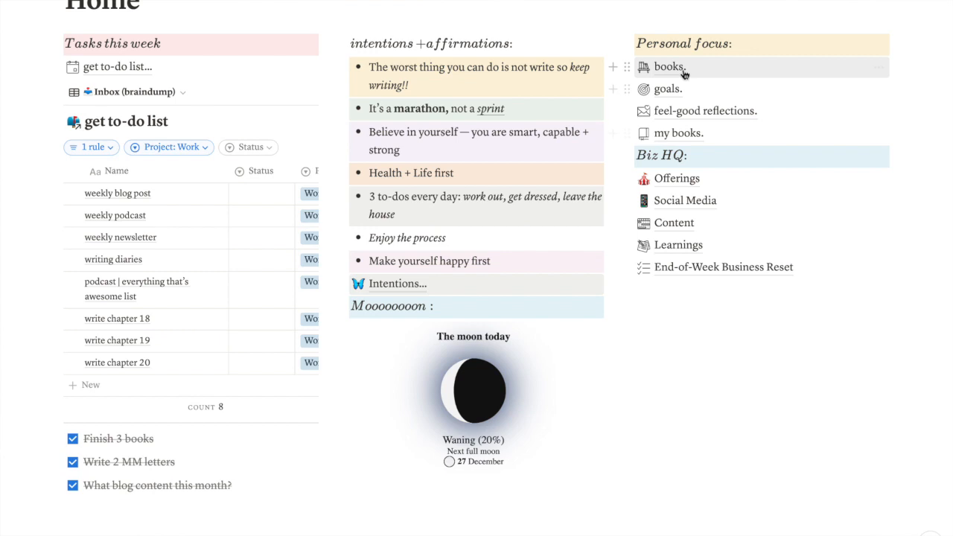
pyautogui.moveTo(667, 89)
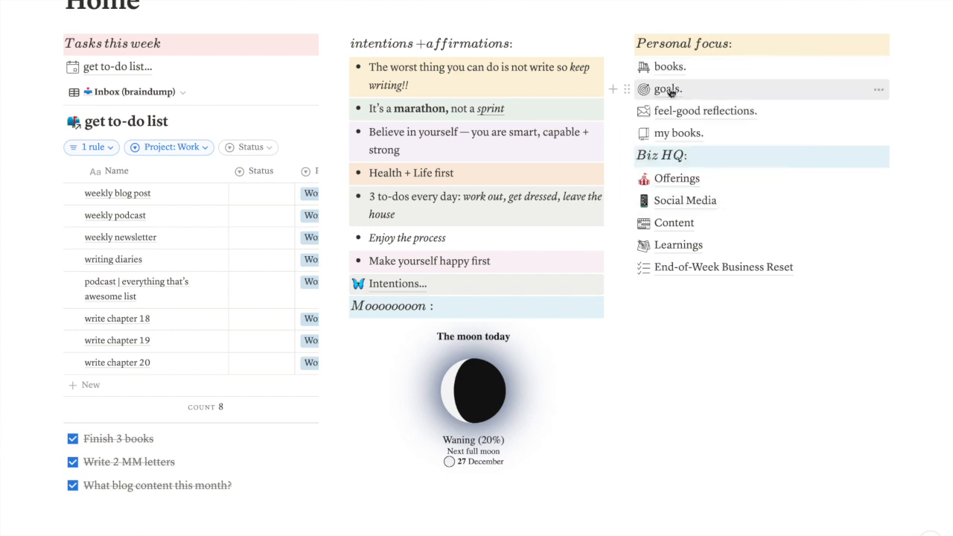
# - Open the goals. page from the Personal focus section of Home
pyautogui.click(667, 90)
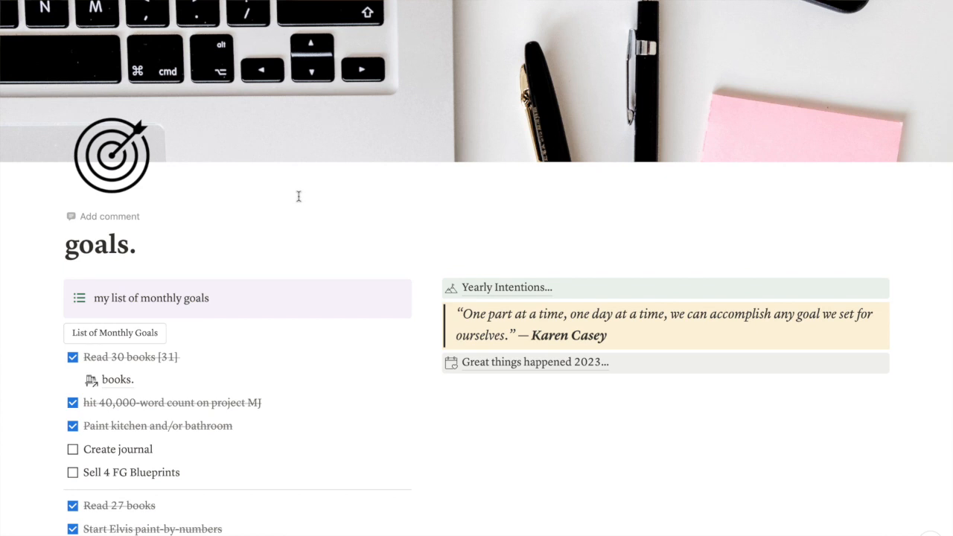
pyautogui.scroll(-3)
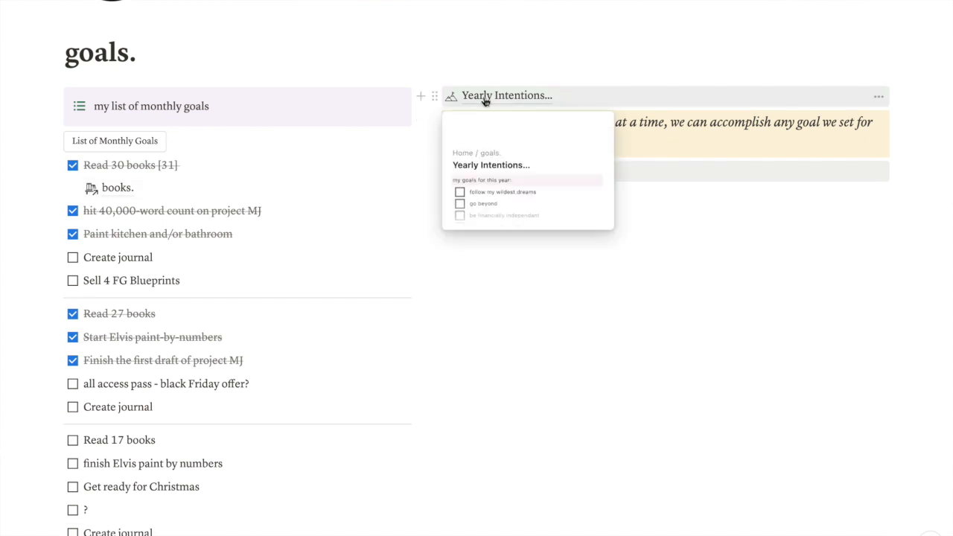
pyautogui.click(506, 96)
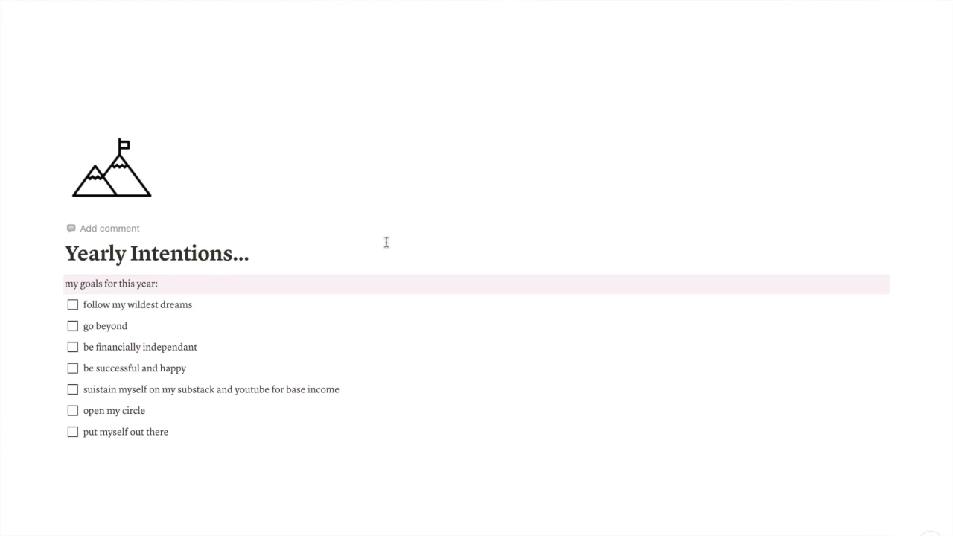
pyautogui.scroll(3)
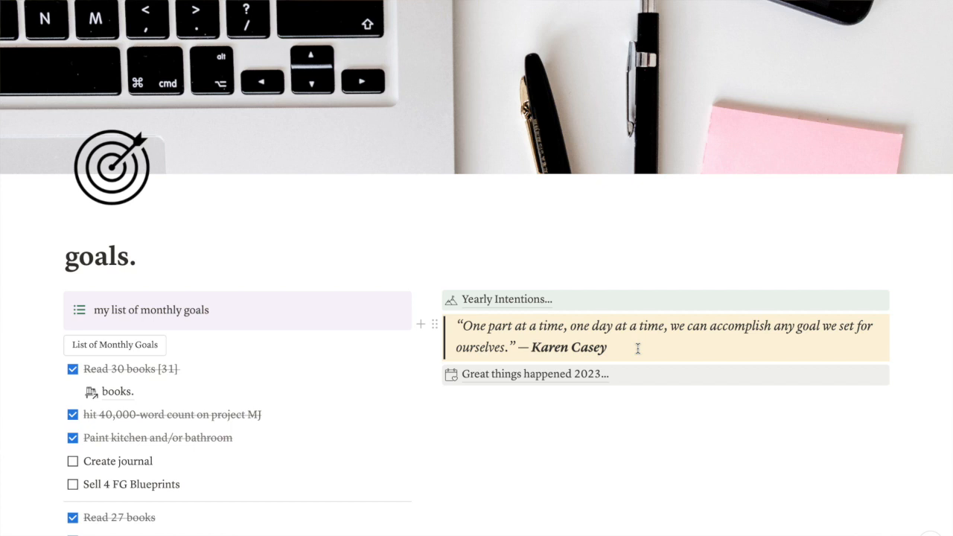
pyautogui.moveTo(521, 374)
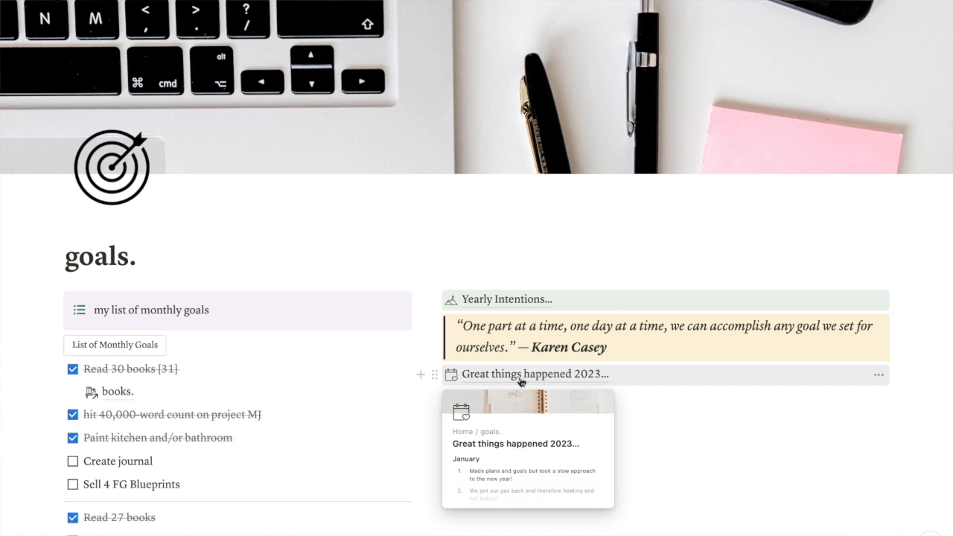
pyautogui.moveTo(535, 374)
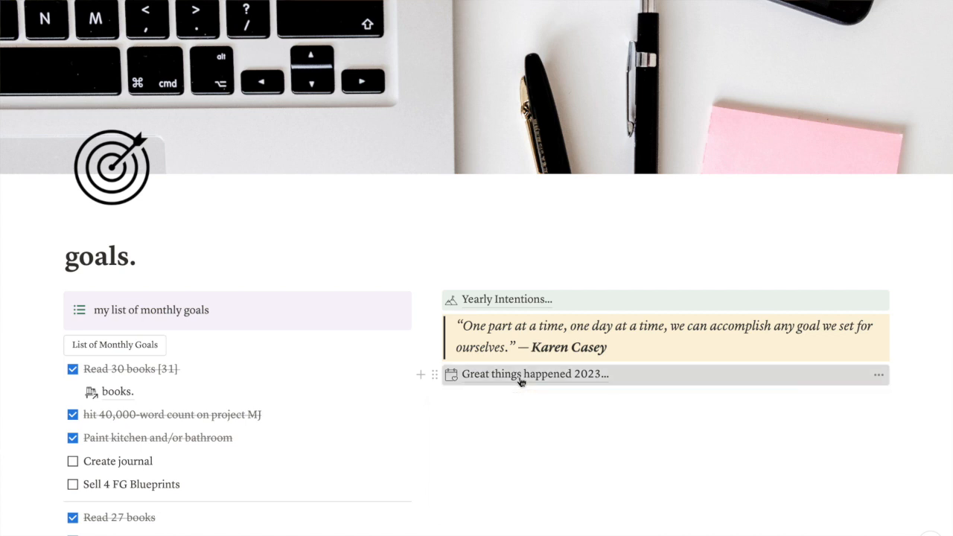
pyautogui.click(534, 373)
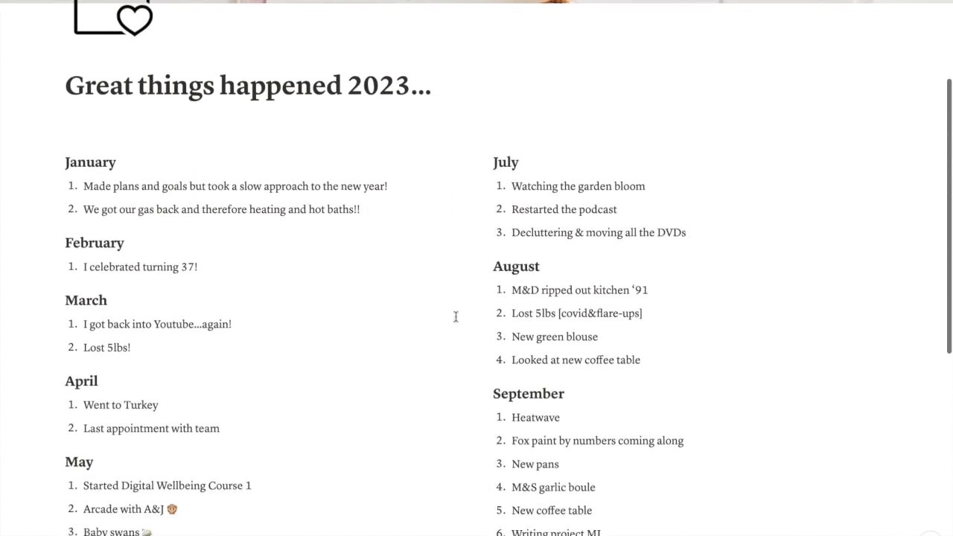
pyautogui.scroll(-3)
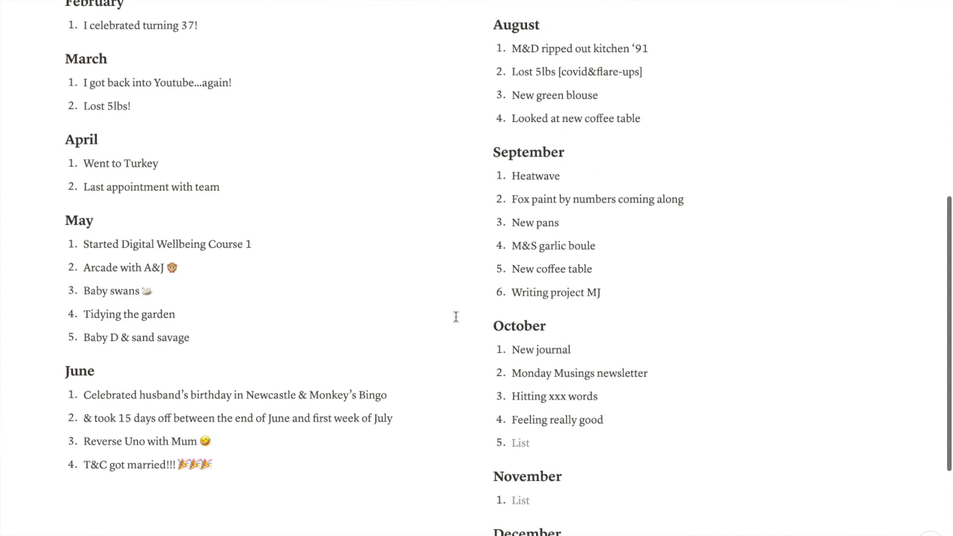
pyautogui.scroll(-3)
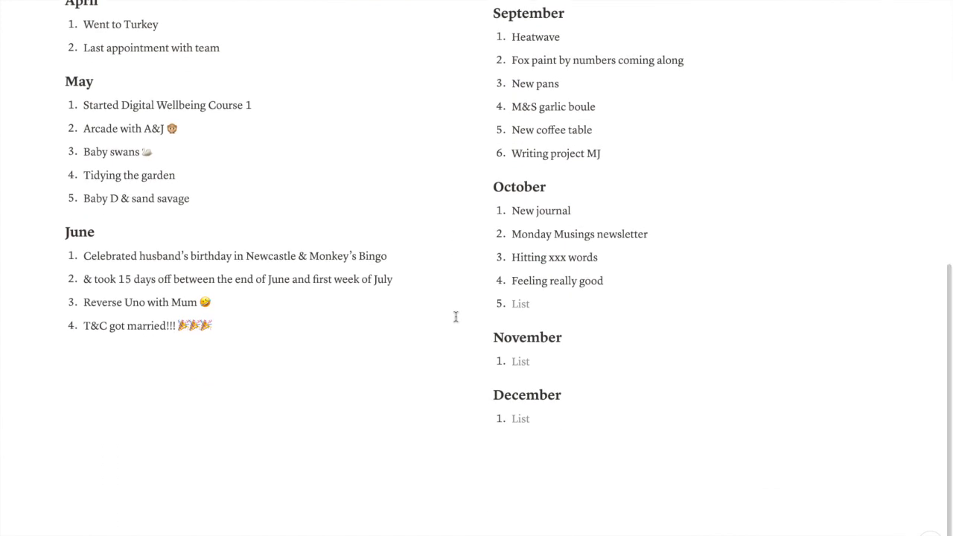
pyautogui.scroll(-3)
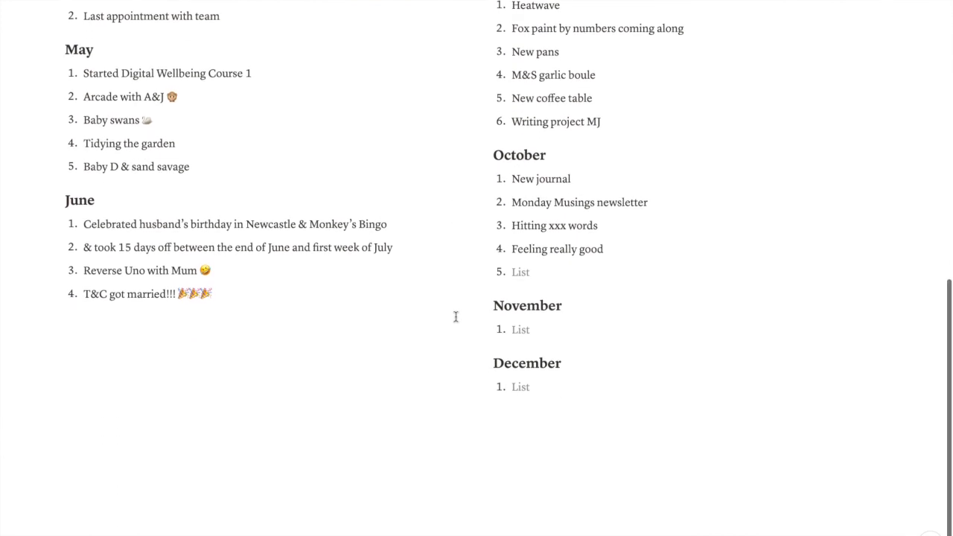
pyautogui.scroll(3)
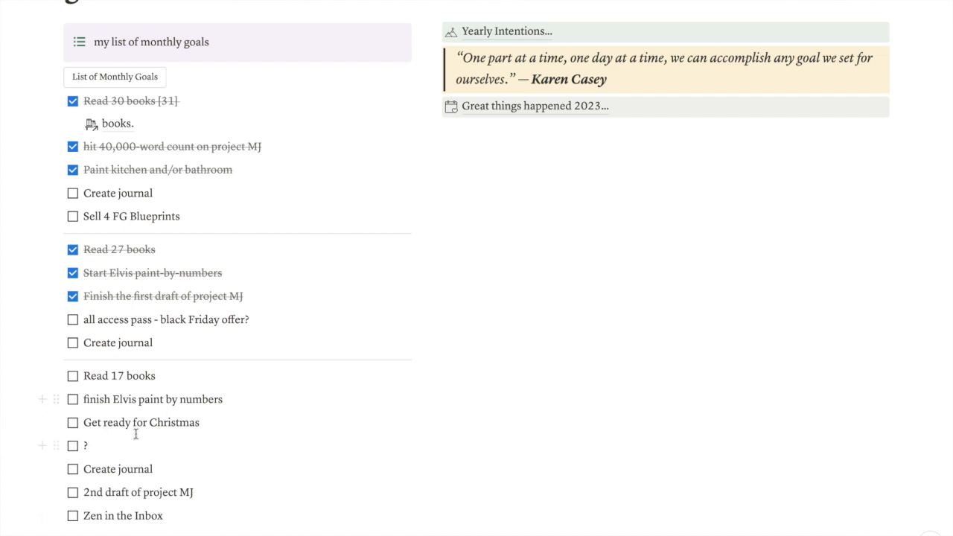
# - Scroll past the monthly goals checklists to the 23 for 2023 table with reason, category, status and progress
pyautogui.scroll(3)
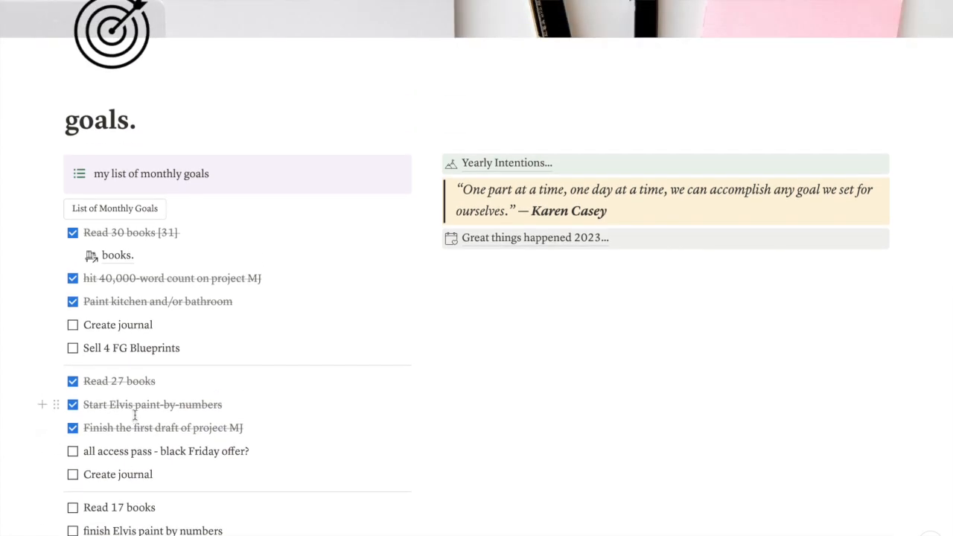
pyautogui.scroll(3)
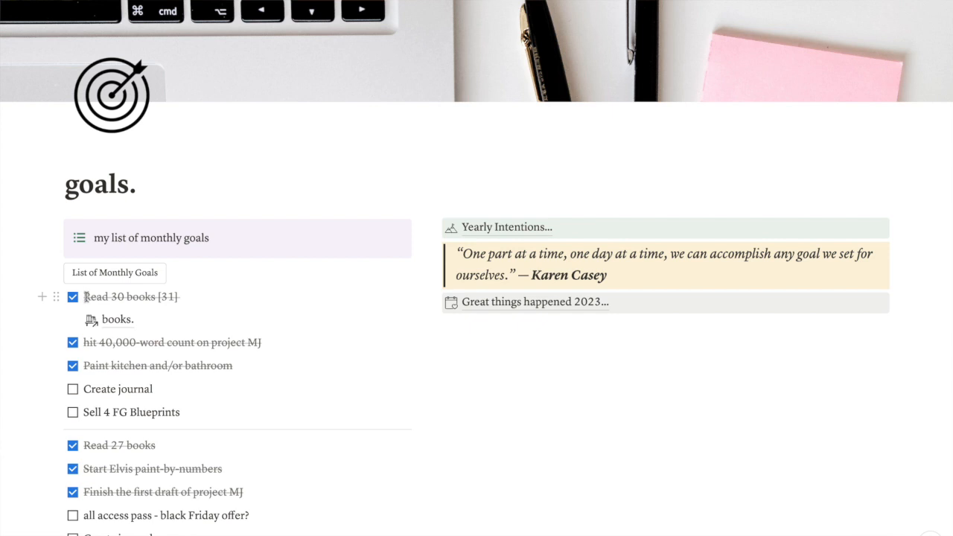
pyautogui.moveTo(194, 411)
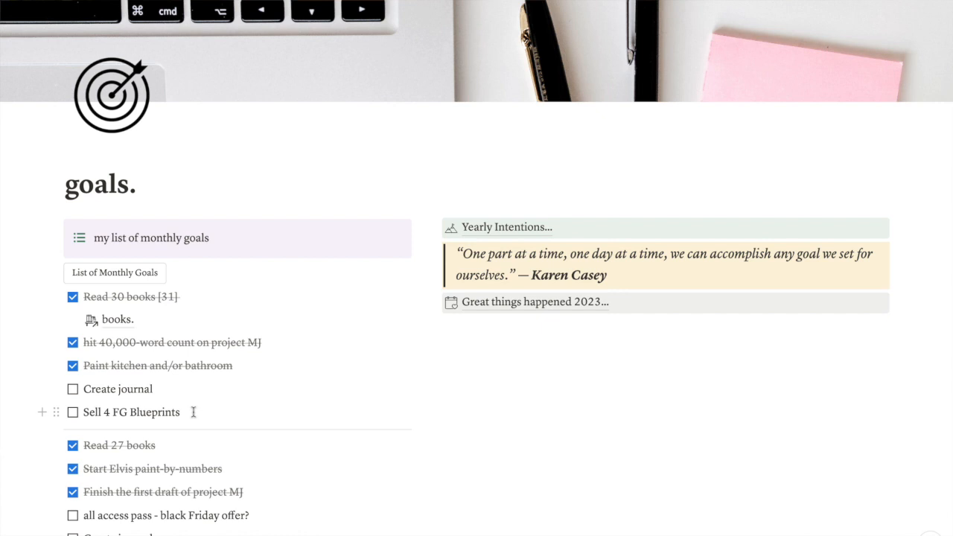
pyautogui.scroll(-3)
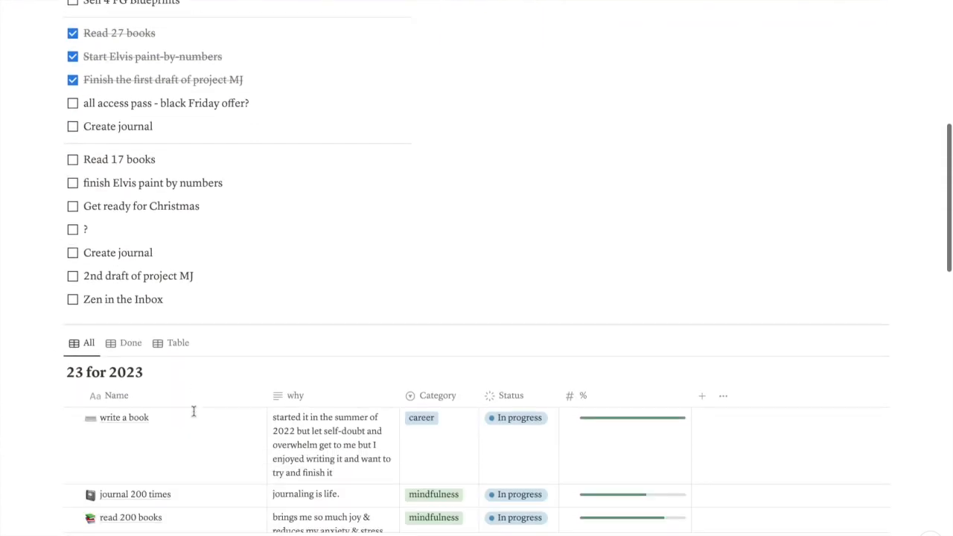
pyautogui.scroll(-3)
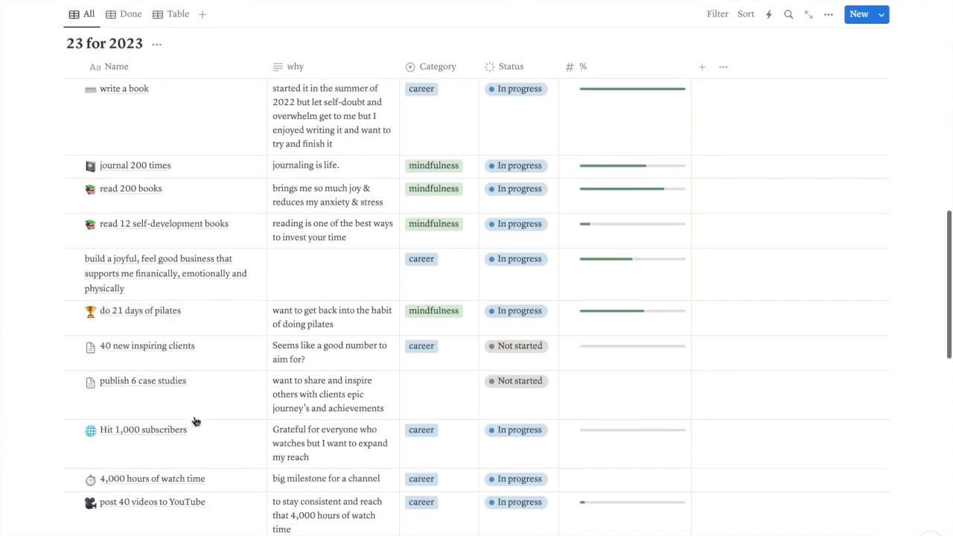
pyautogui.scroll(-3)
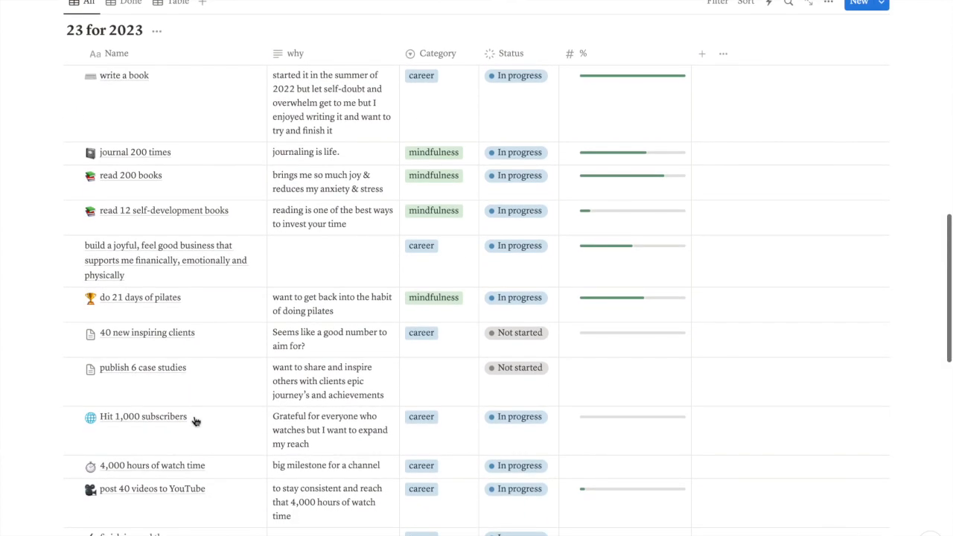
pyautogui.scroll(-3)
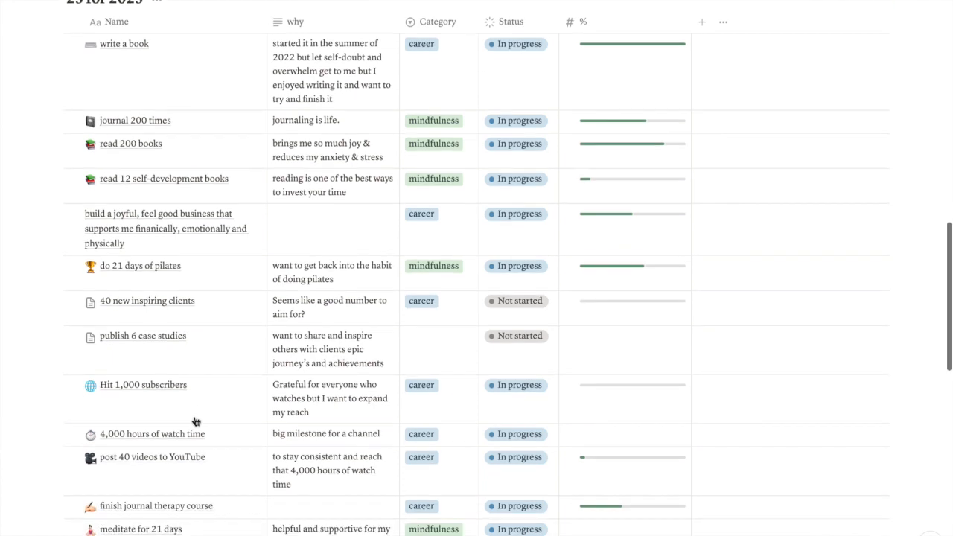
pyautogui.scroll(-3)
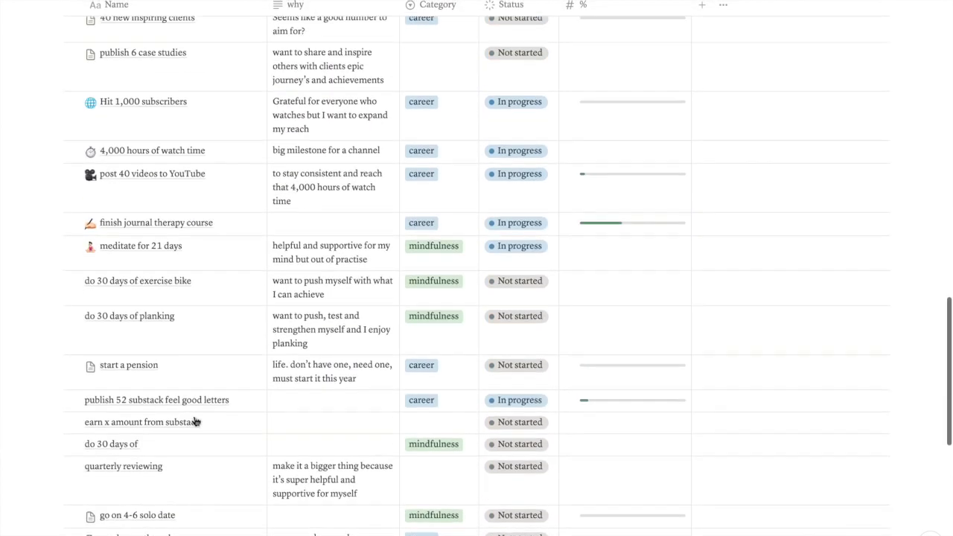
pyautogui.scroll(3)
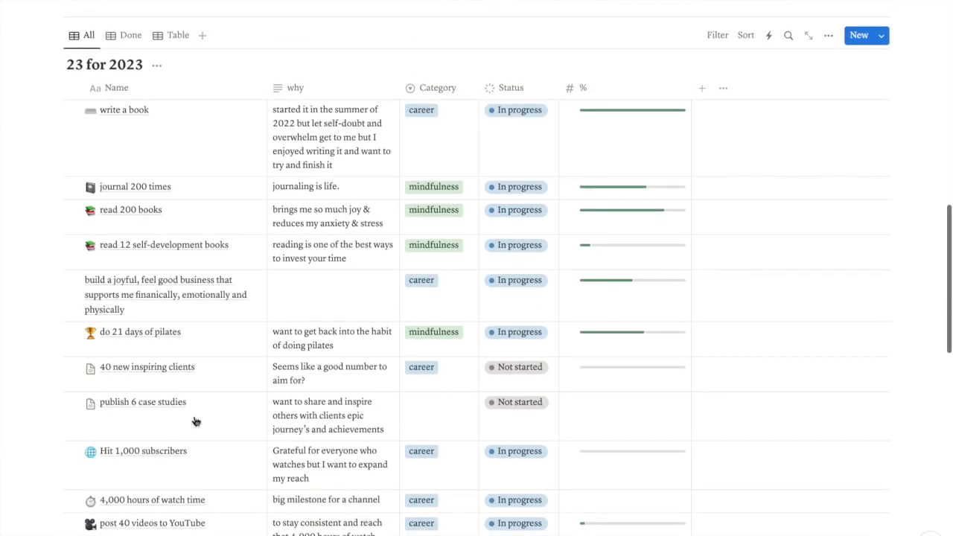
pyautogui.scroll(3)
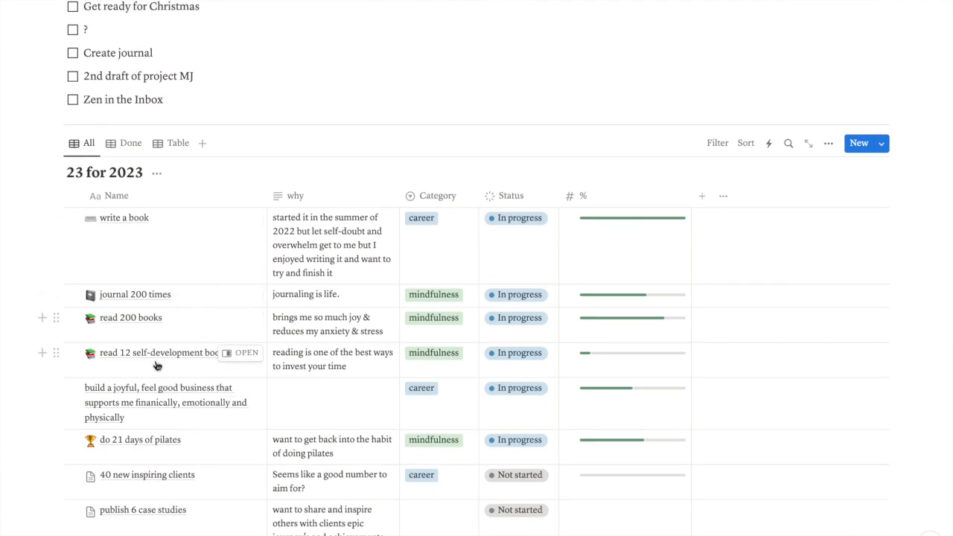
pyautogui.moveTo(149, 450)
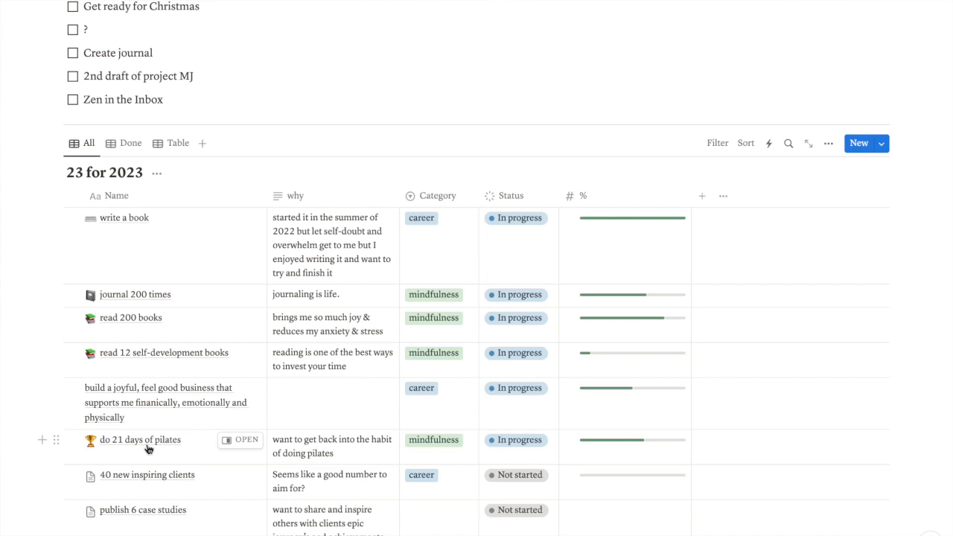
pyautogui.moveTo(275, 370)
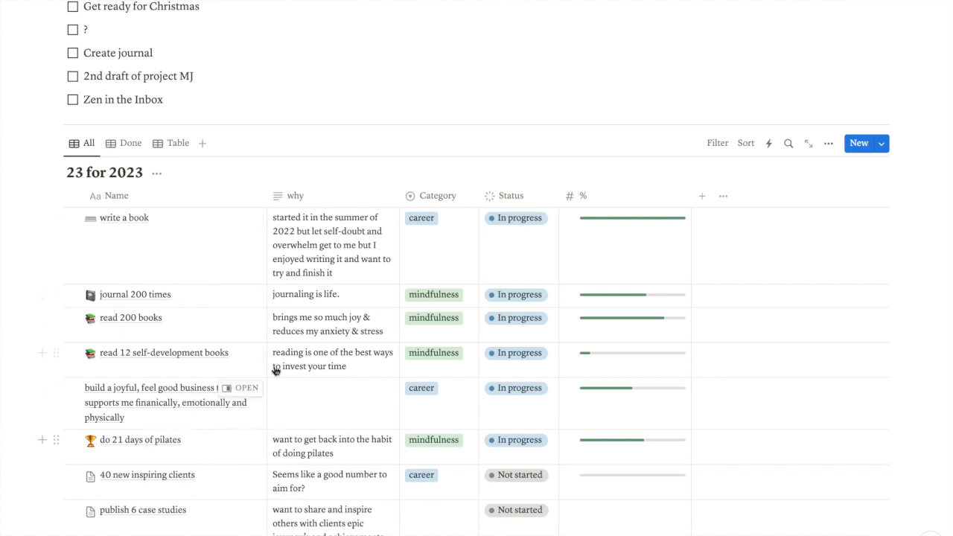
pyautogui.moveTo(239, 207)
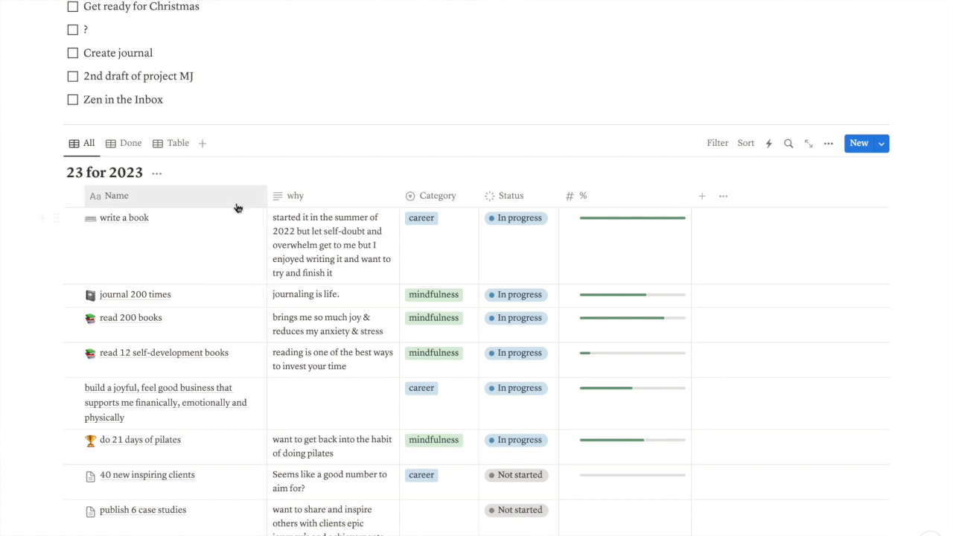
pyautogui.moveTo(146, 310)
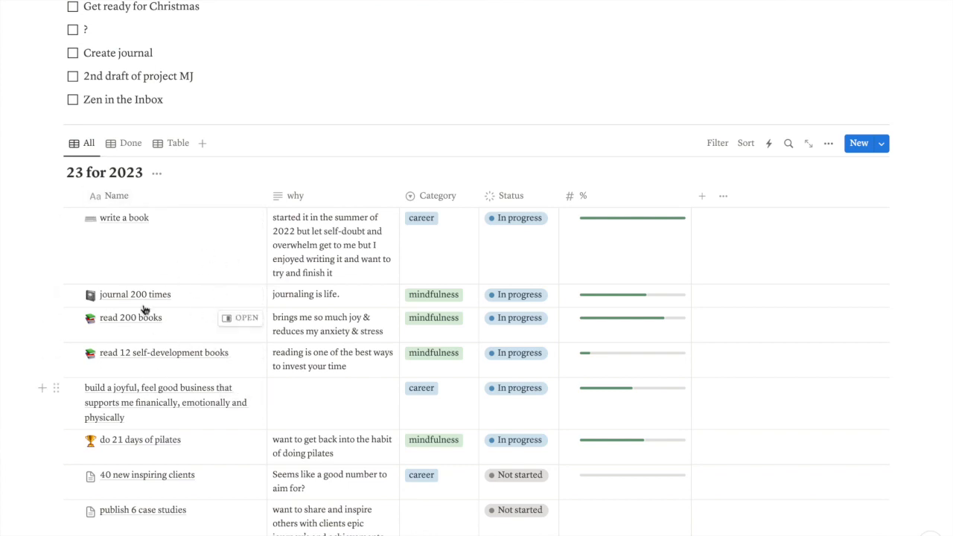
pyautogui.moveTo(176, 244)
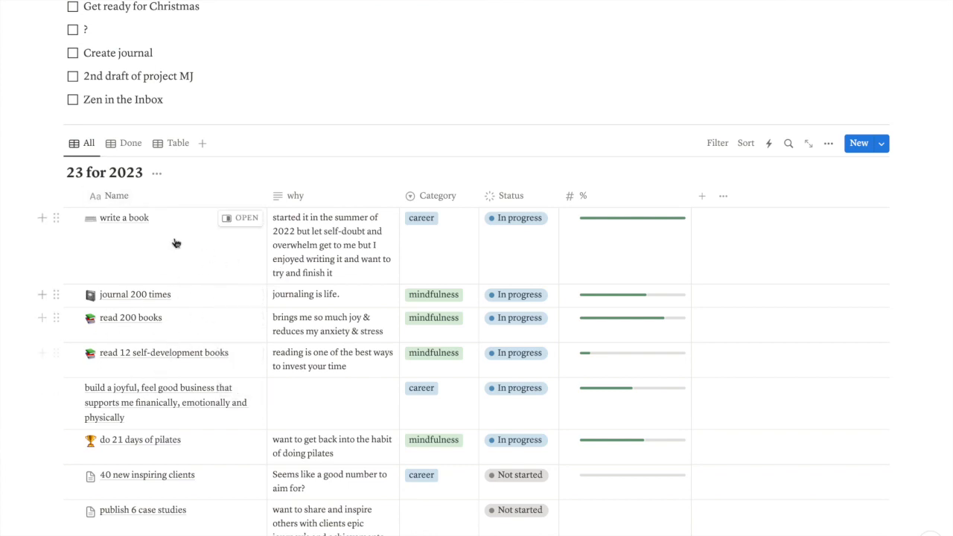
pyautogui.moveTo(176, 238)
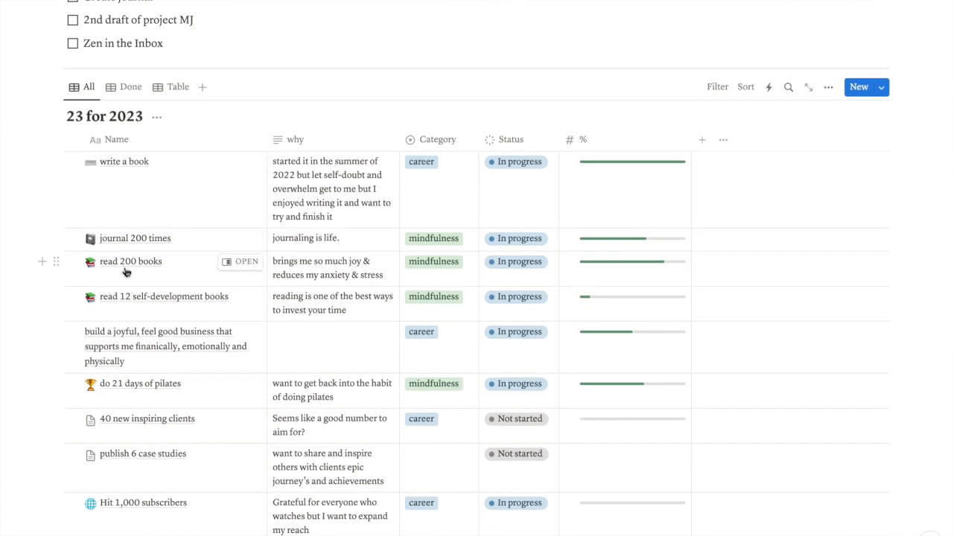
pyautogui.moveTo(125, 277)
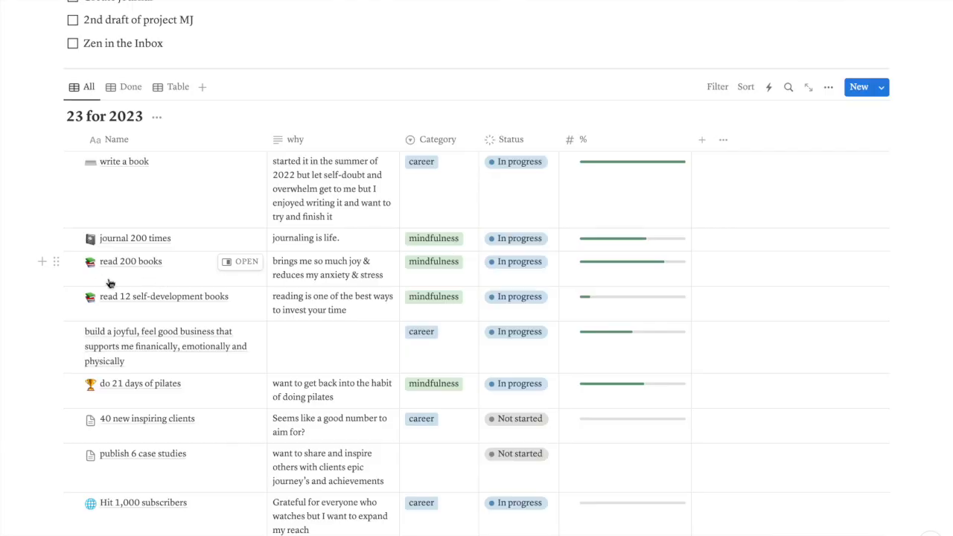
pyautogui.moveTo(125, 278)
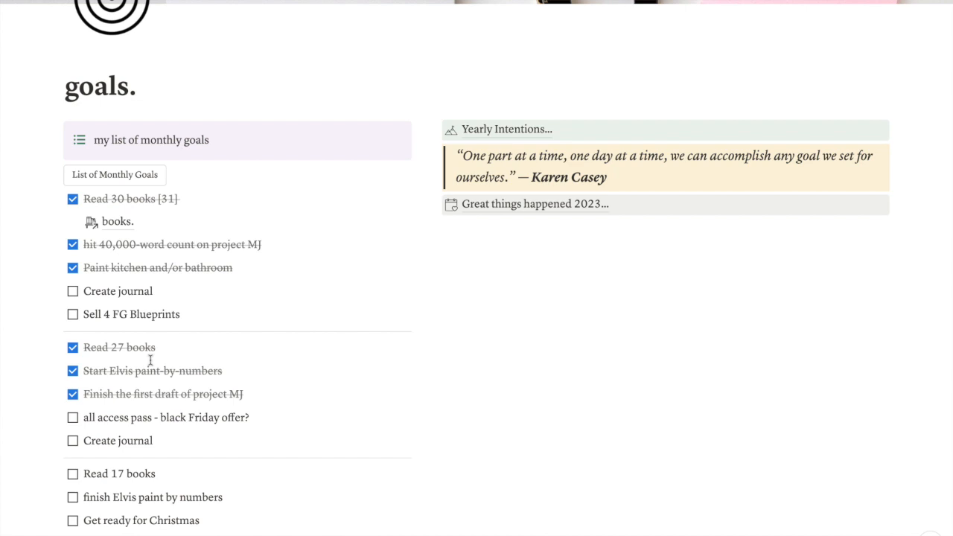
pyautogui.moveTo(149, 369)
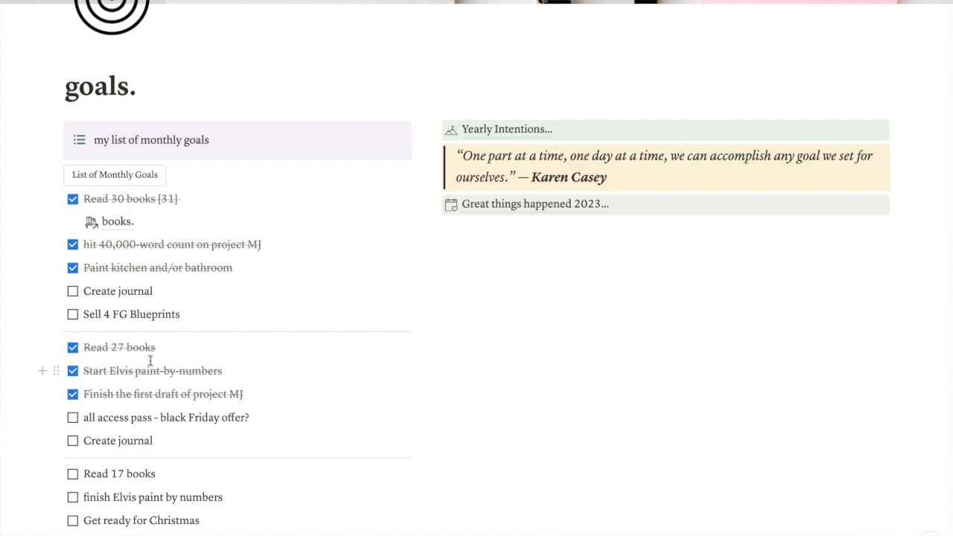
pyautogui.moveTo(162, 351)
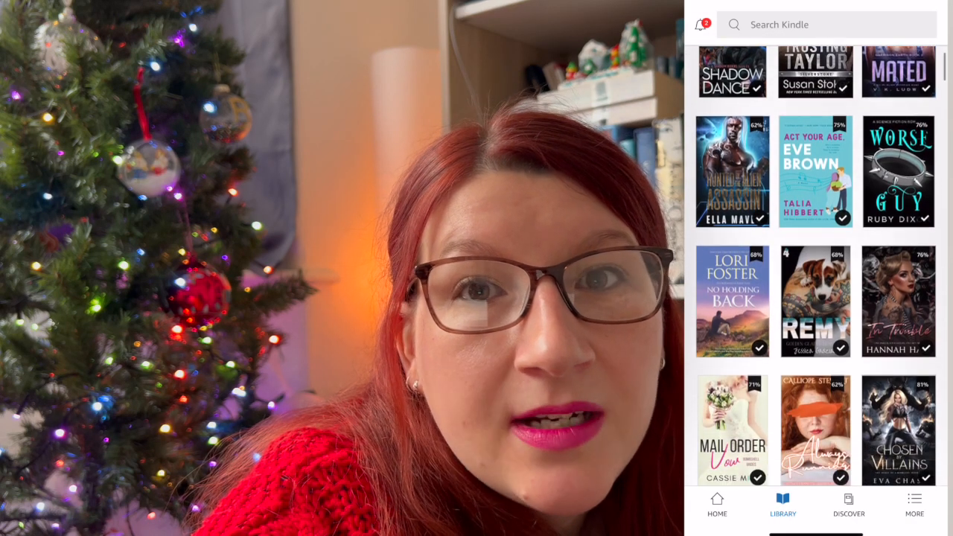
pyautogui.scroll(-3)
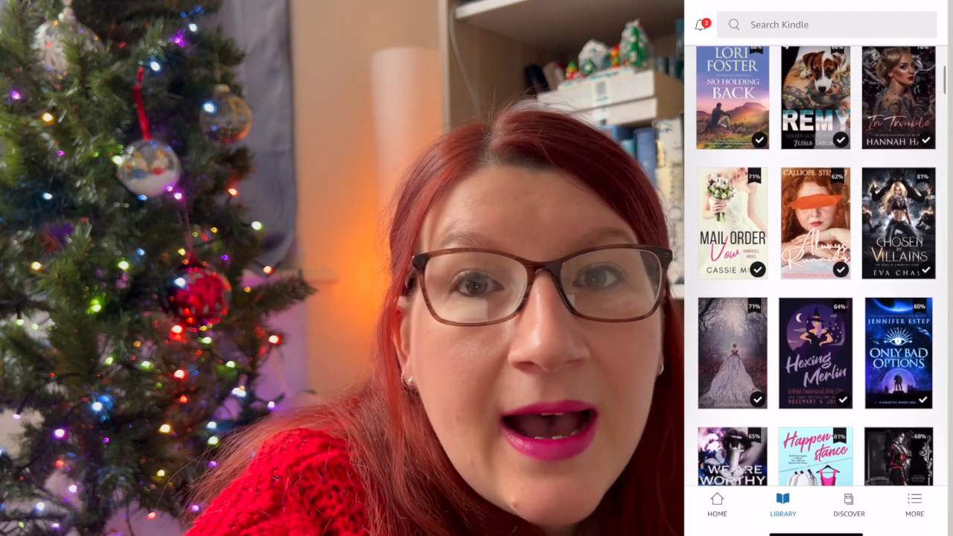
pyautogui.scroll(-3)
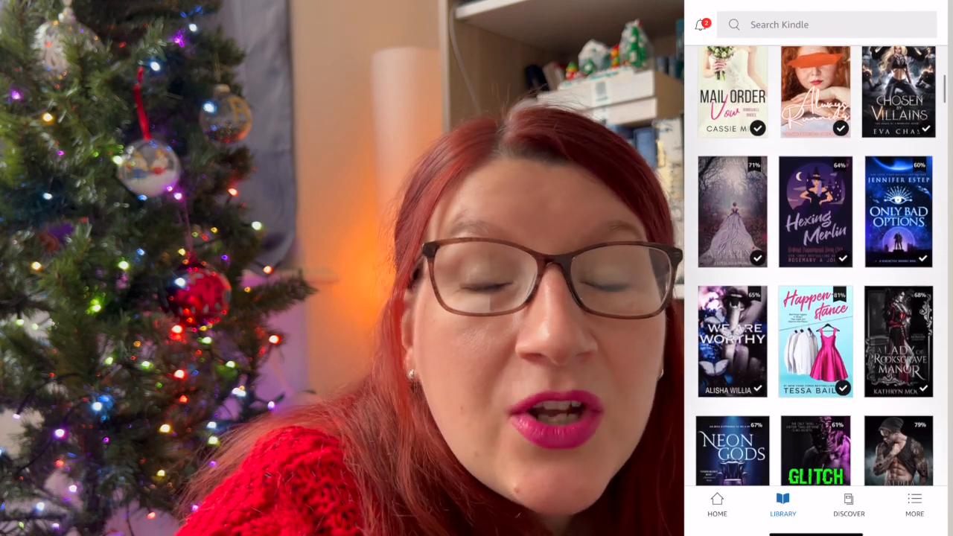
pyautogui.scroll(-3)
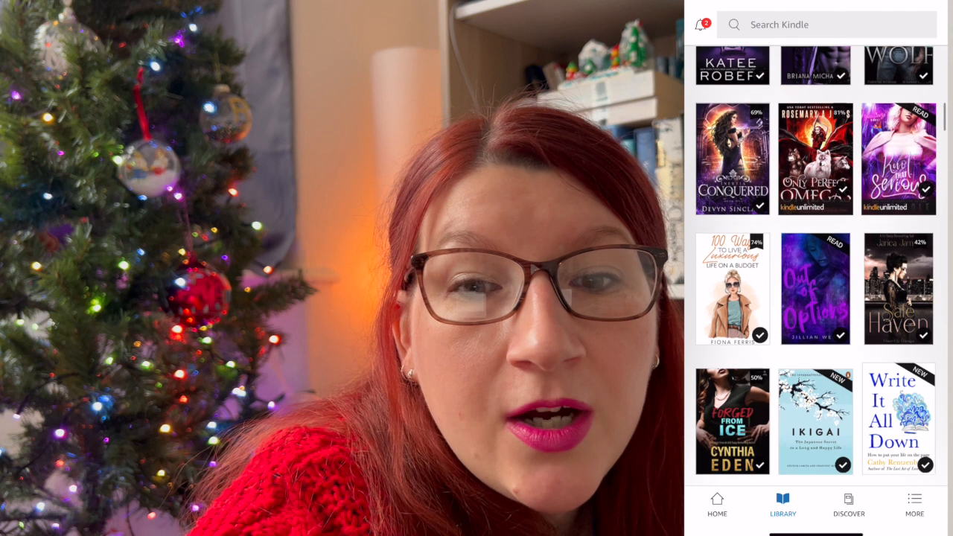
pyautogui.scroll(-3)
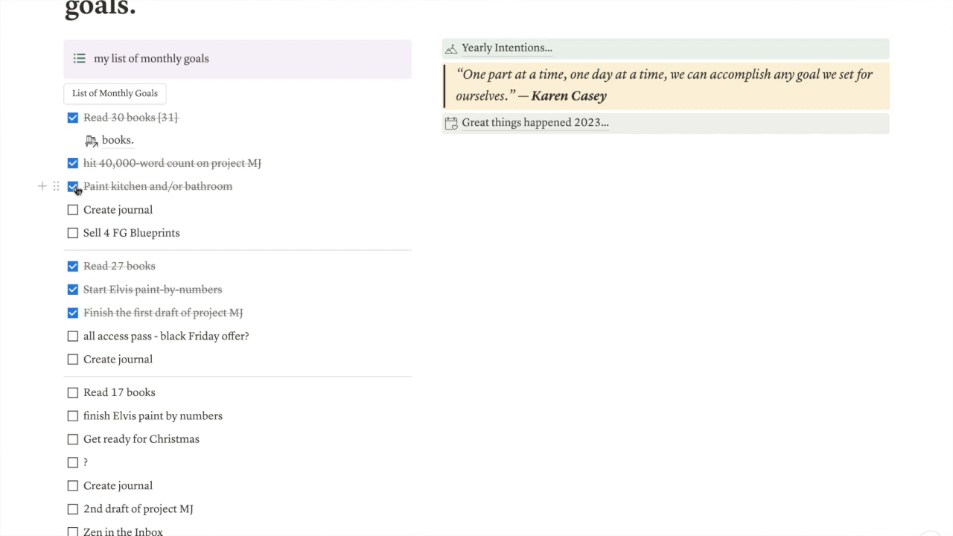
# - Scroll down so all three monthly checklists show with the 23 for 2023 table beneath
pyautogui.scroll(3)
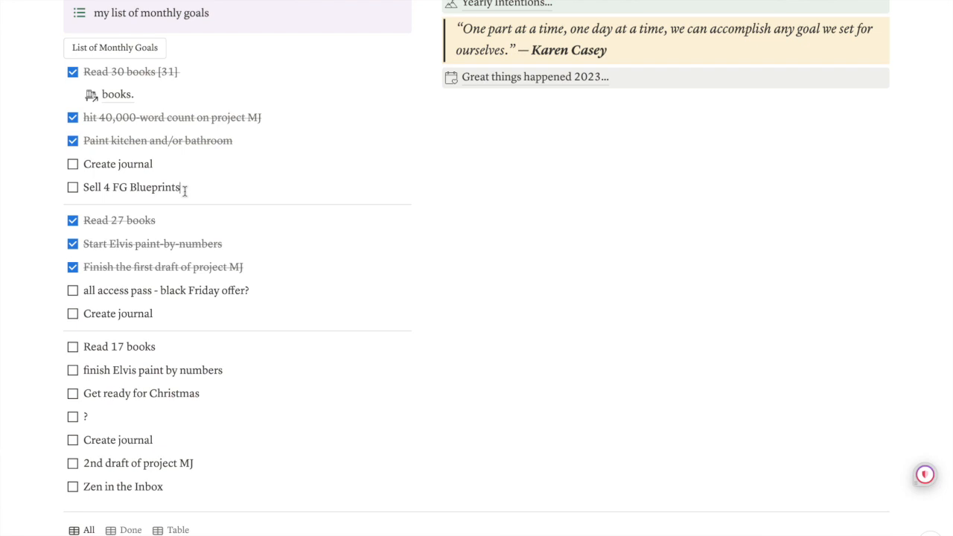
pyautogui.scroll(-3)
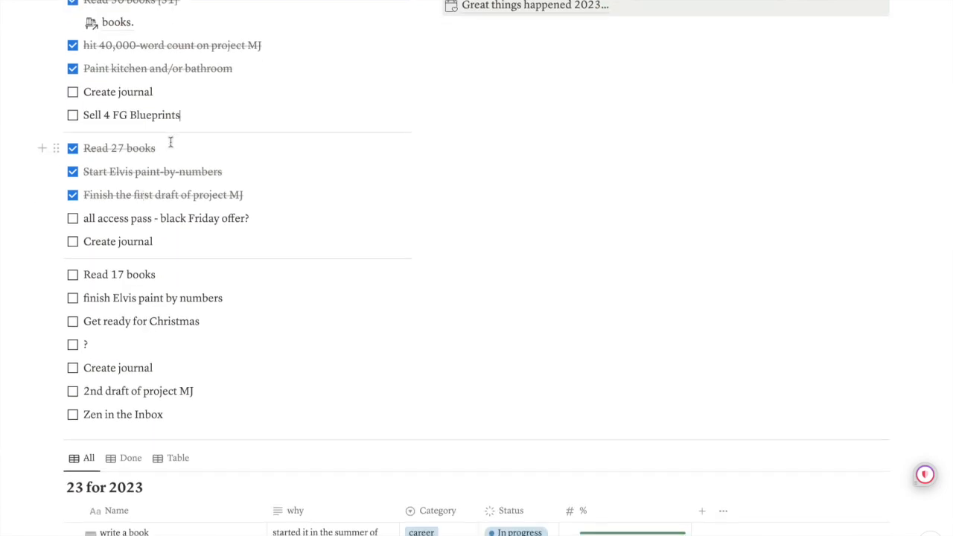